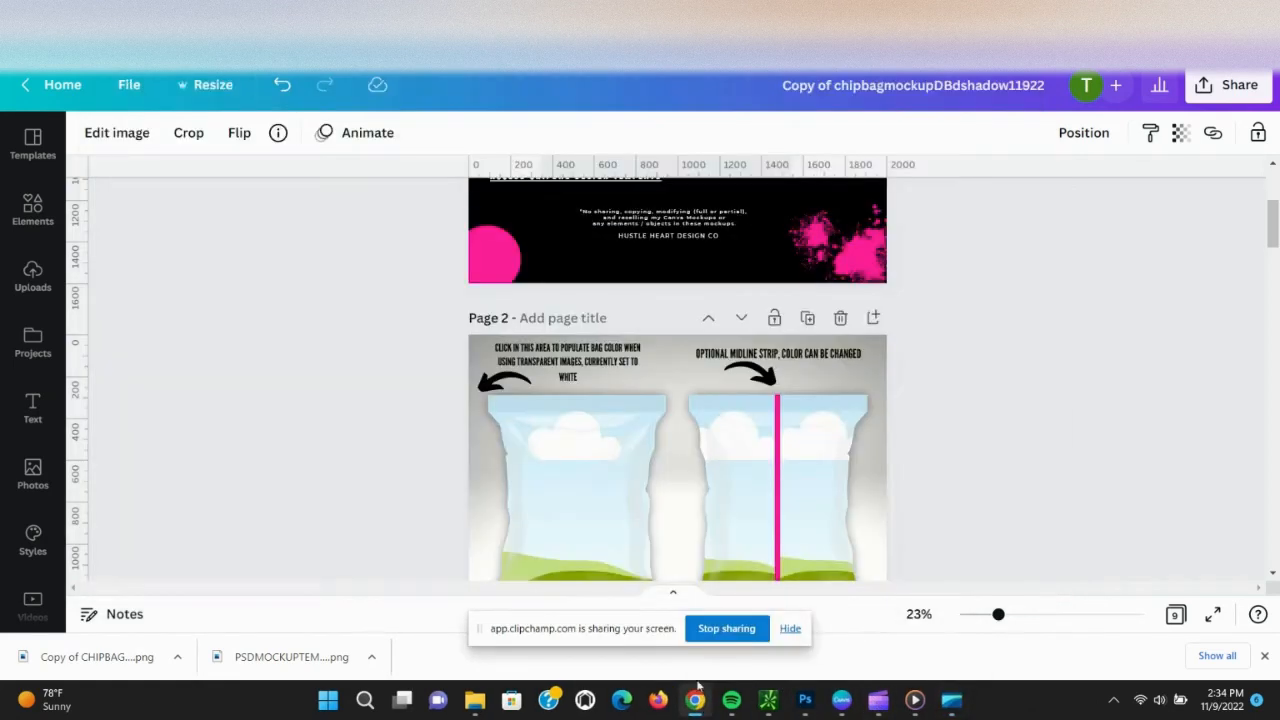
# Point out the Access Mockup link, the next link, the mockup preview and the Access Video Tutorial link on page 1.
pyautogui.scroll(3)
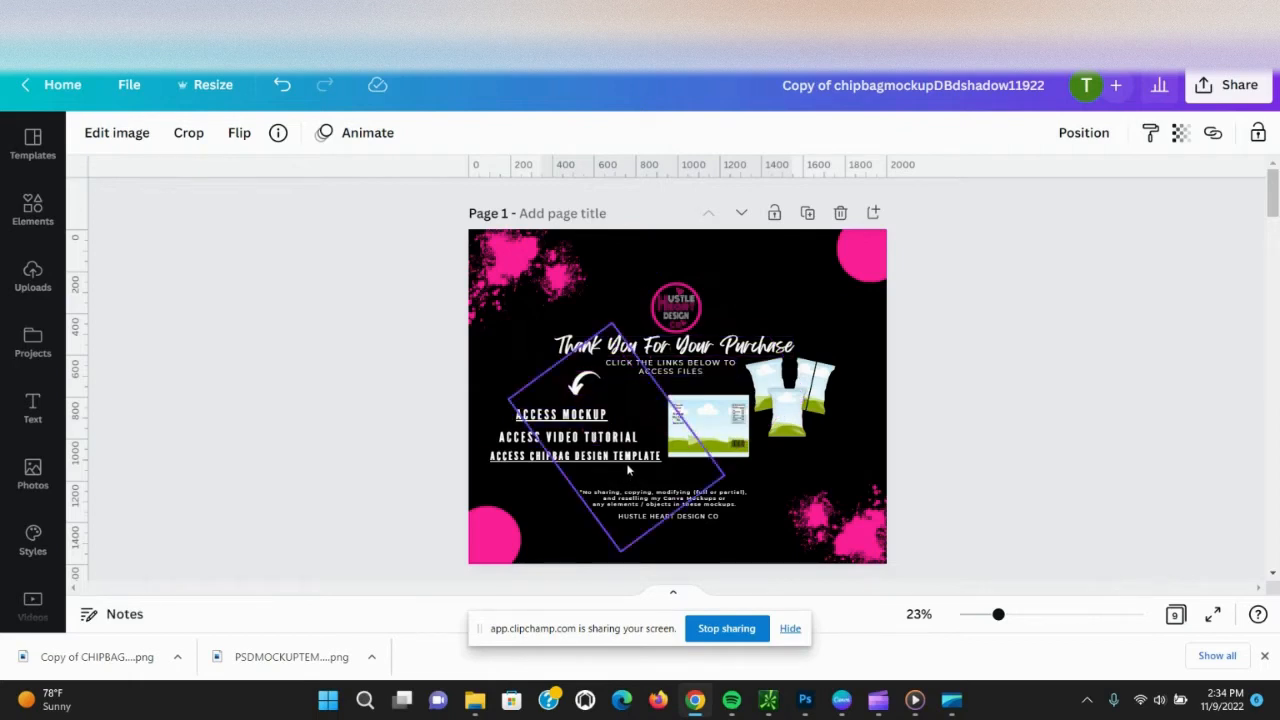
pyautogui.click(560, 414)
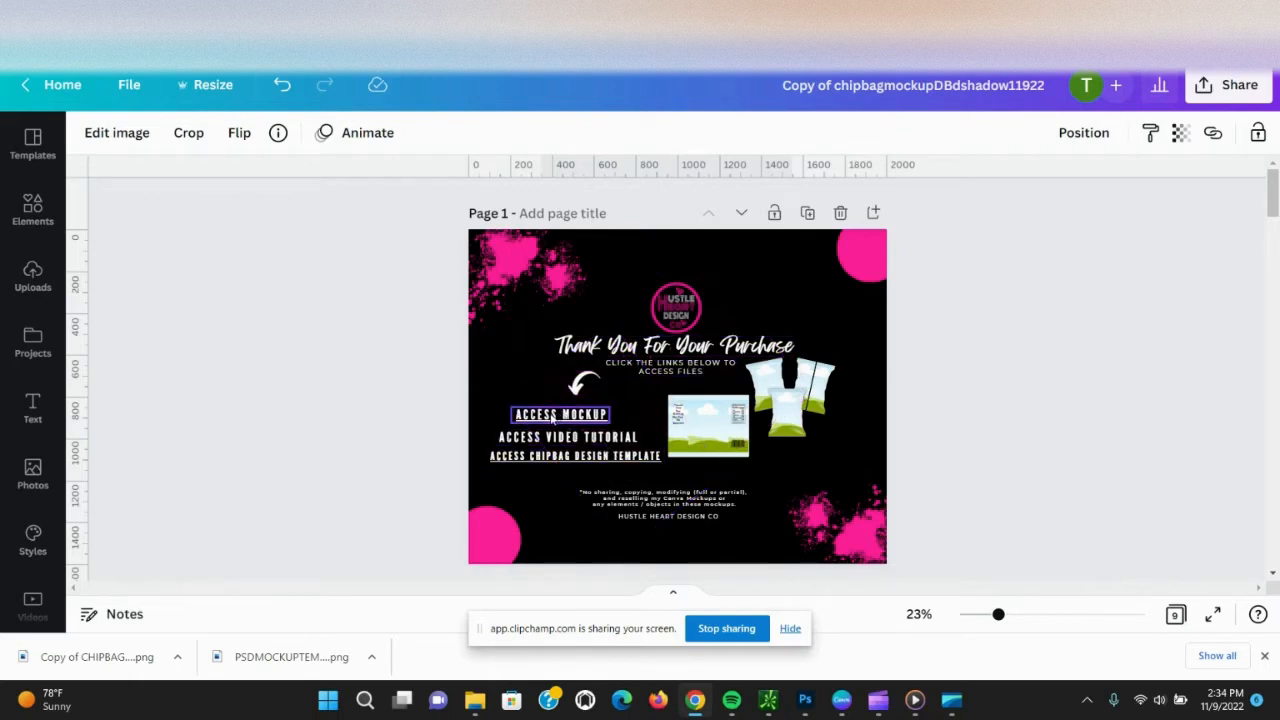
pyautogui.click(790, 400)
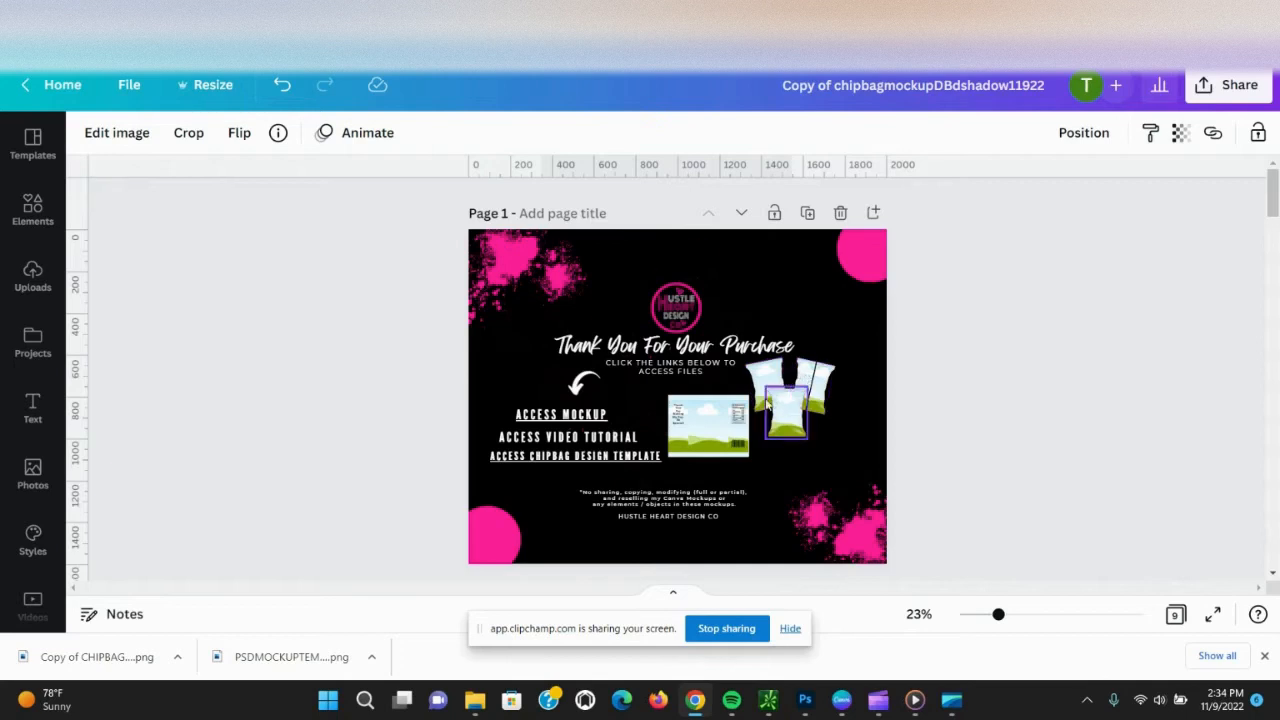
pyautogui.click(568, 436)
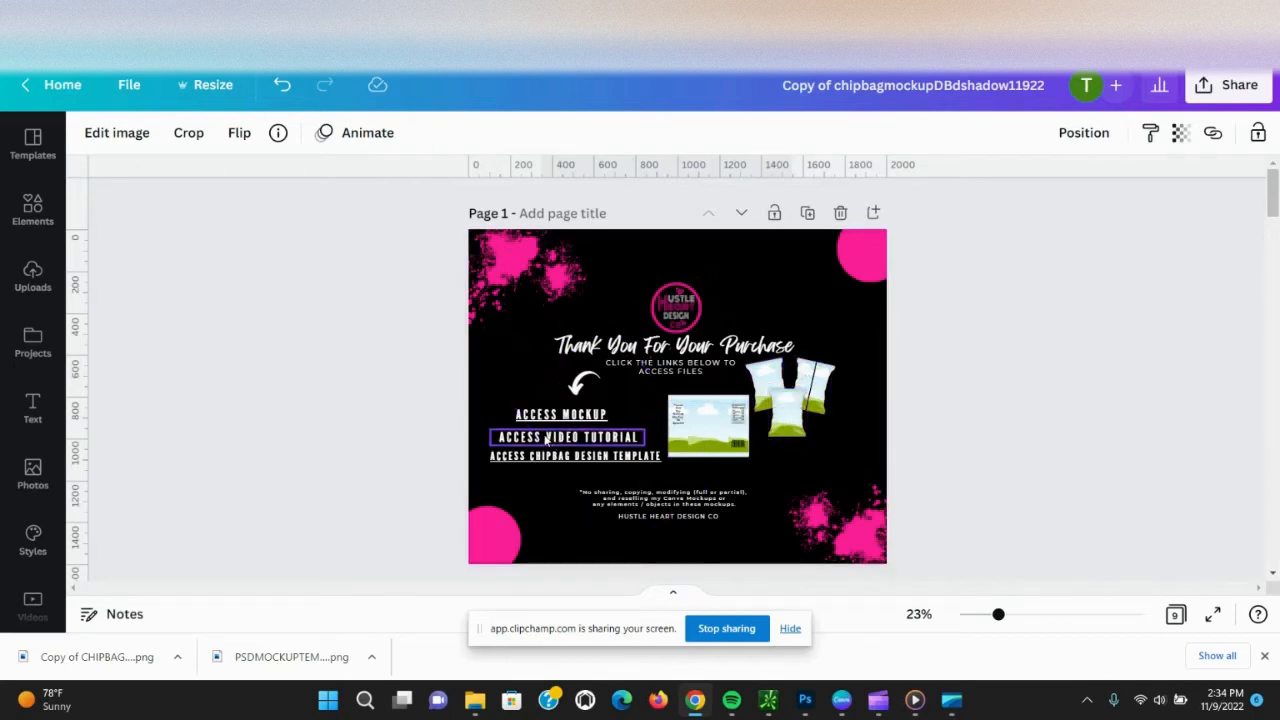
pyautogui.click(574, 456)
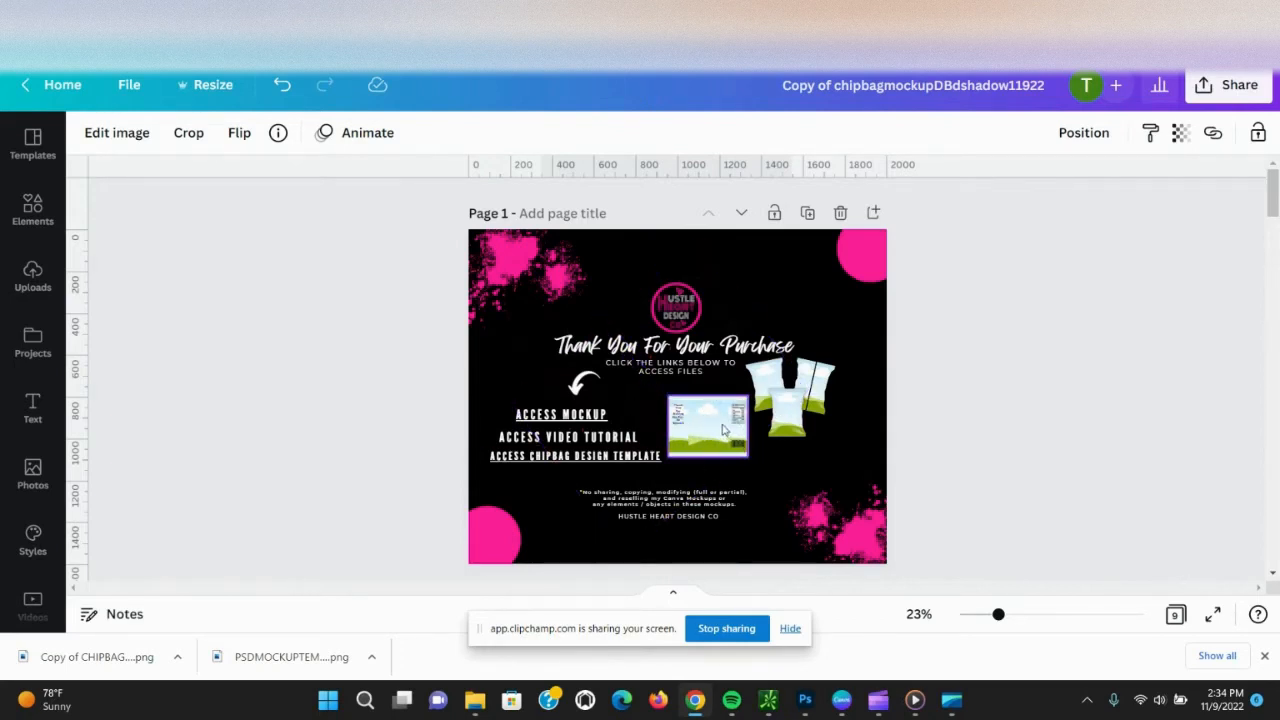
# Point out page 2's bag colour and optional midline strip notes and select the left bag frame.
pyautogui.scroll(-3)
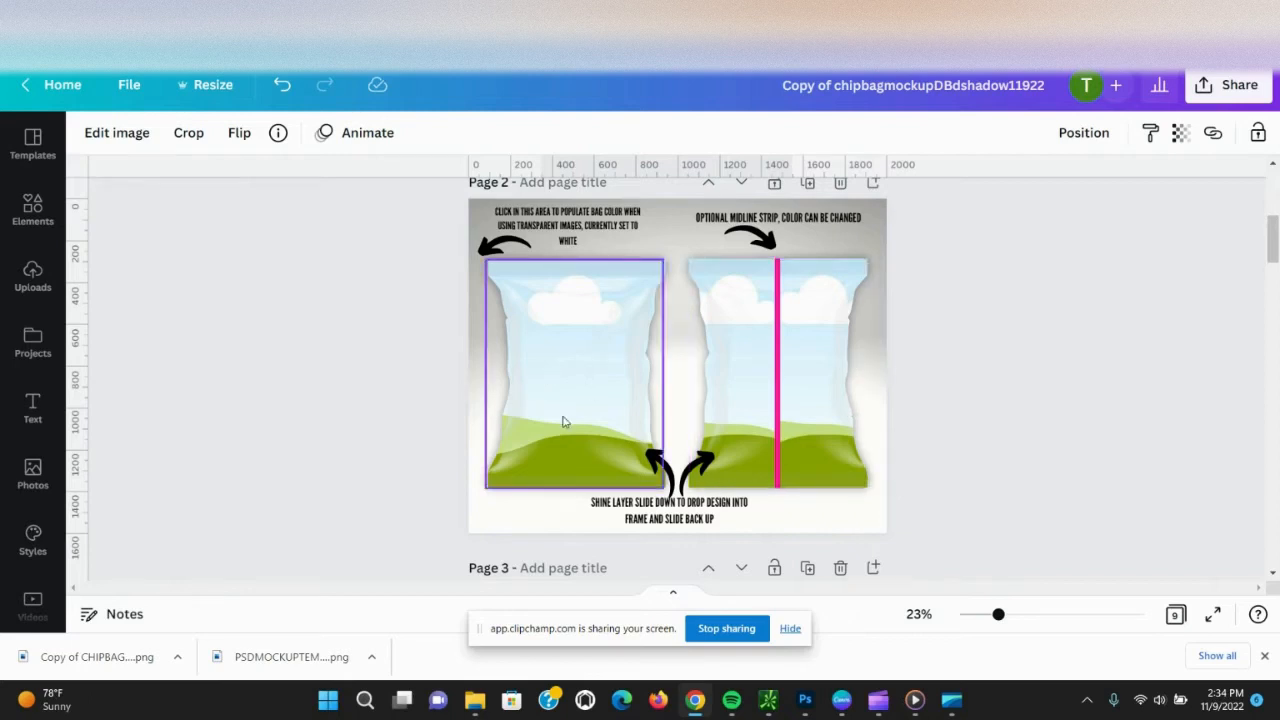
pyautogui.click(564, 224)
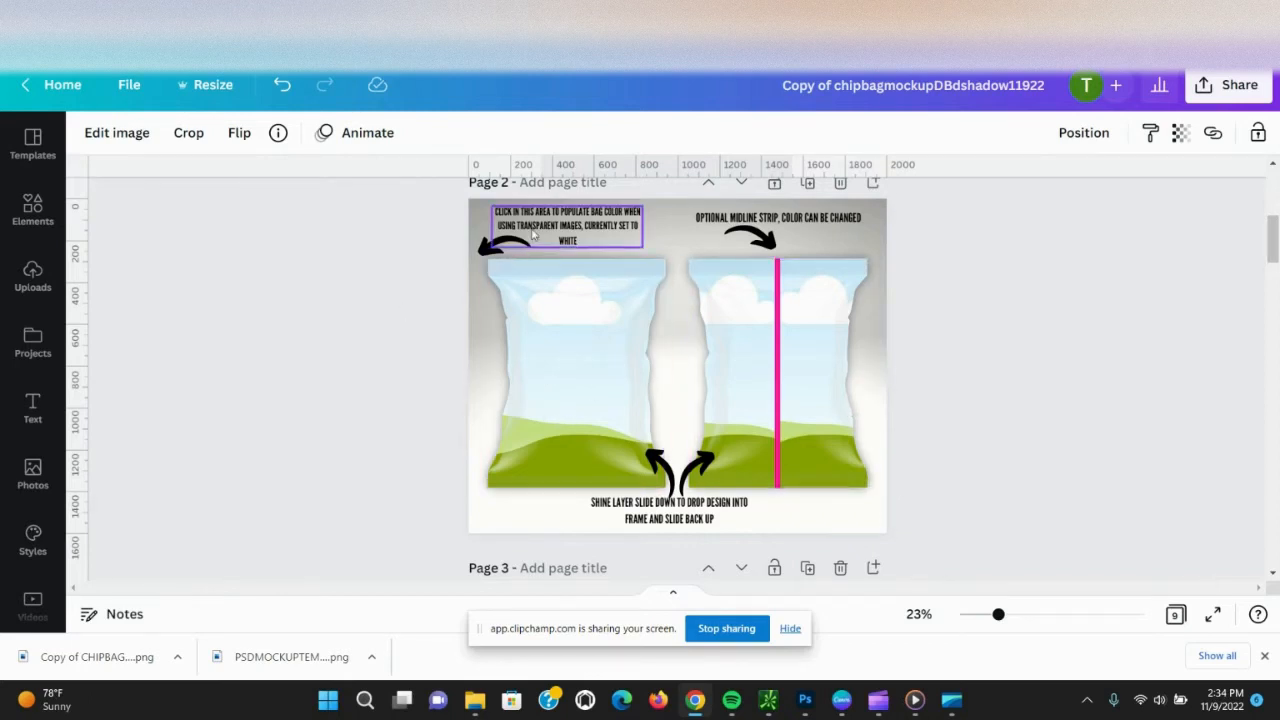
pyautogui.click(778, 216)
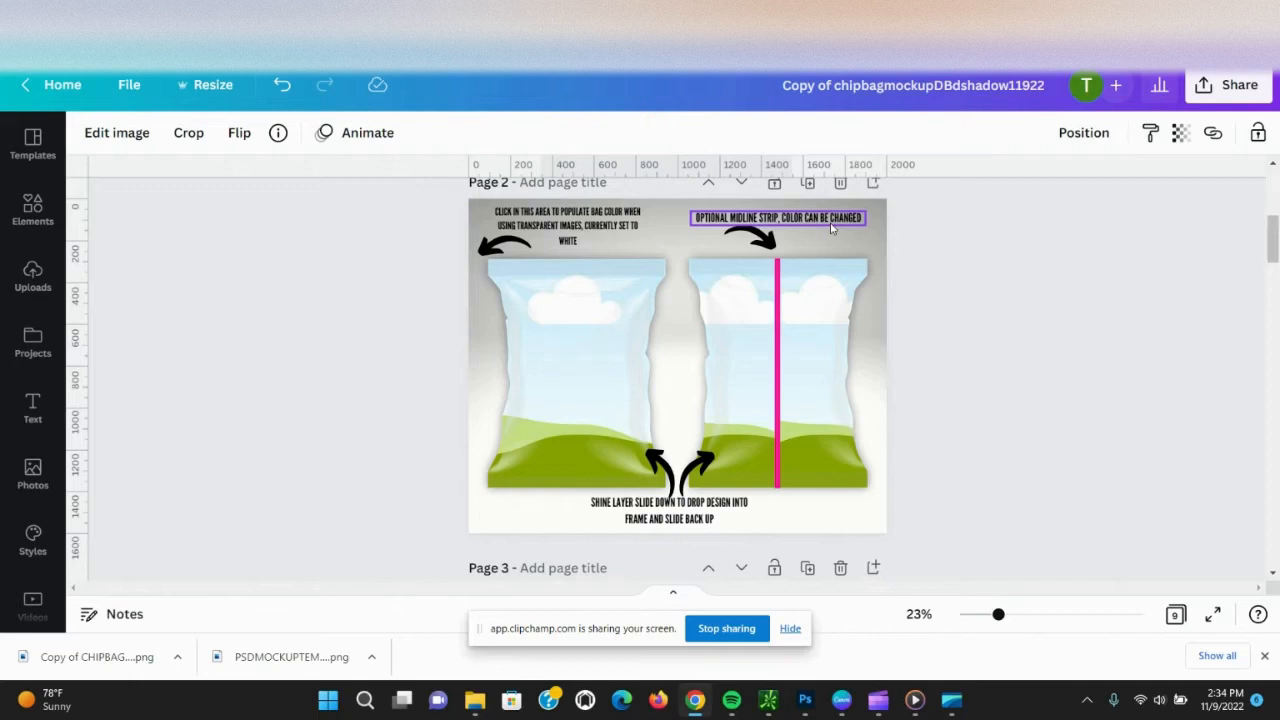
pyautogui.click(818, 304)
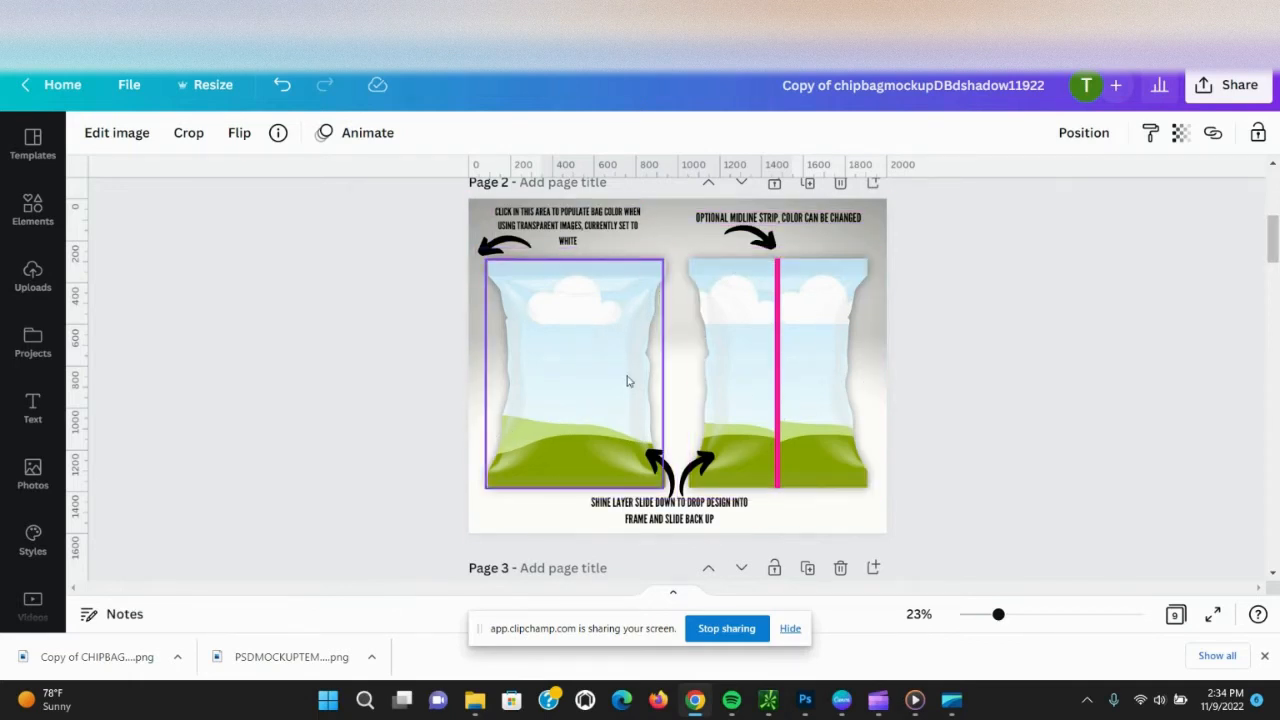
# Browse down through mockup pages 3–8 and return to page 2.
pyautogui.scroll(-3)
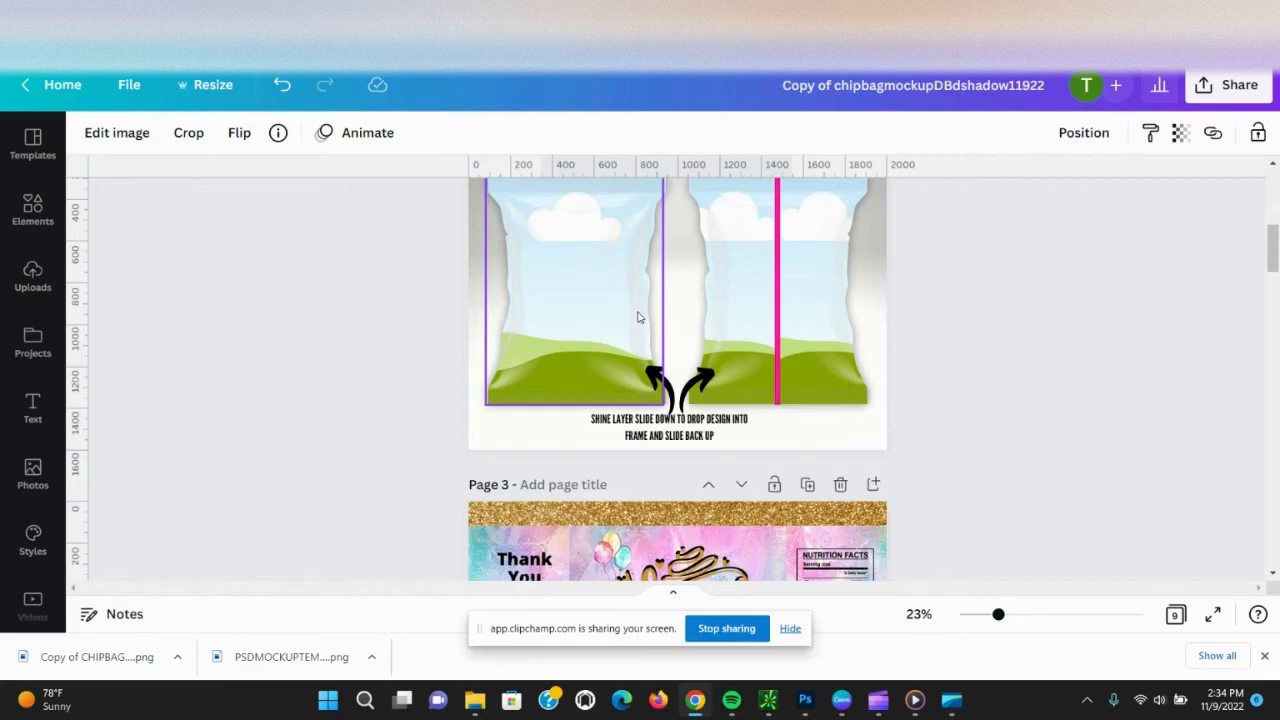
pyautogui.scroll(-3)
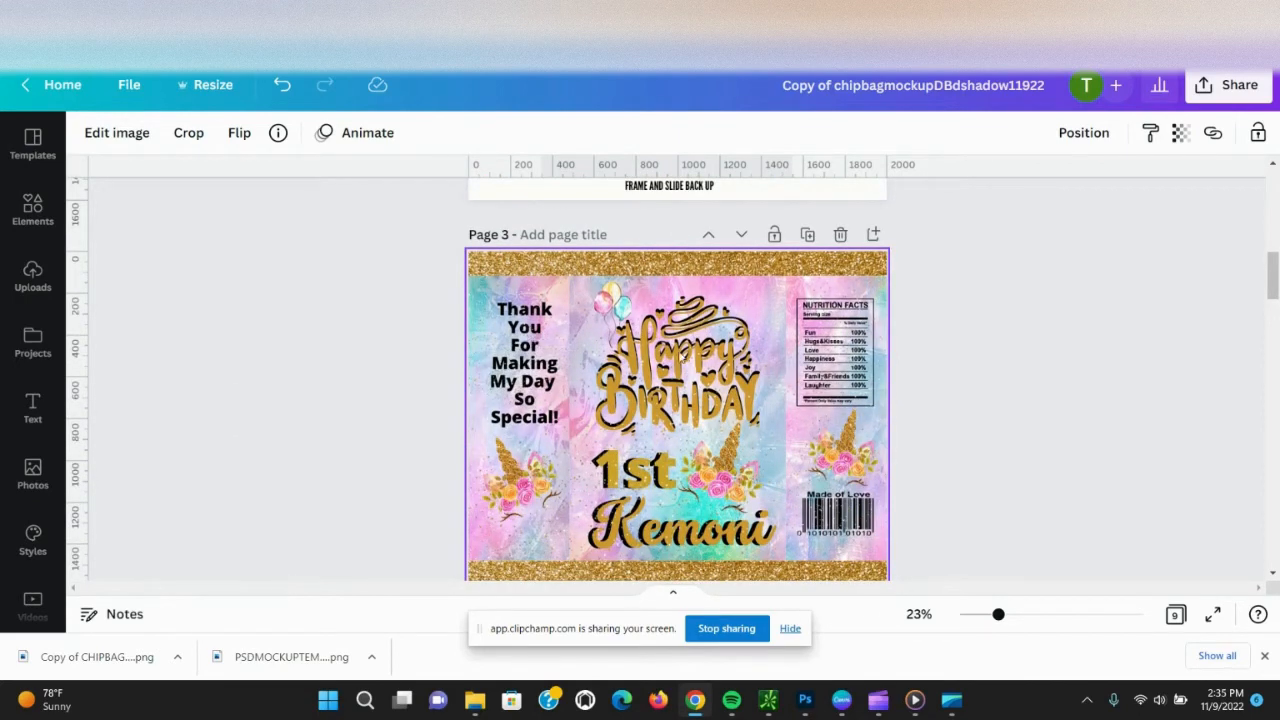
pyautogui.scroll(-3)
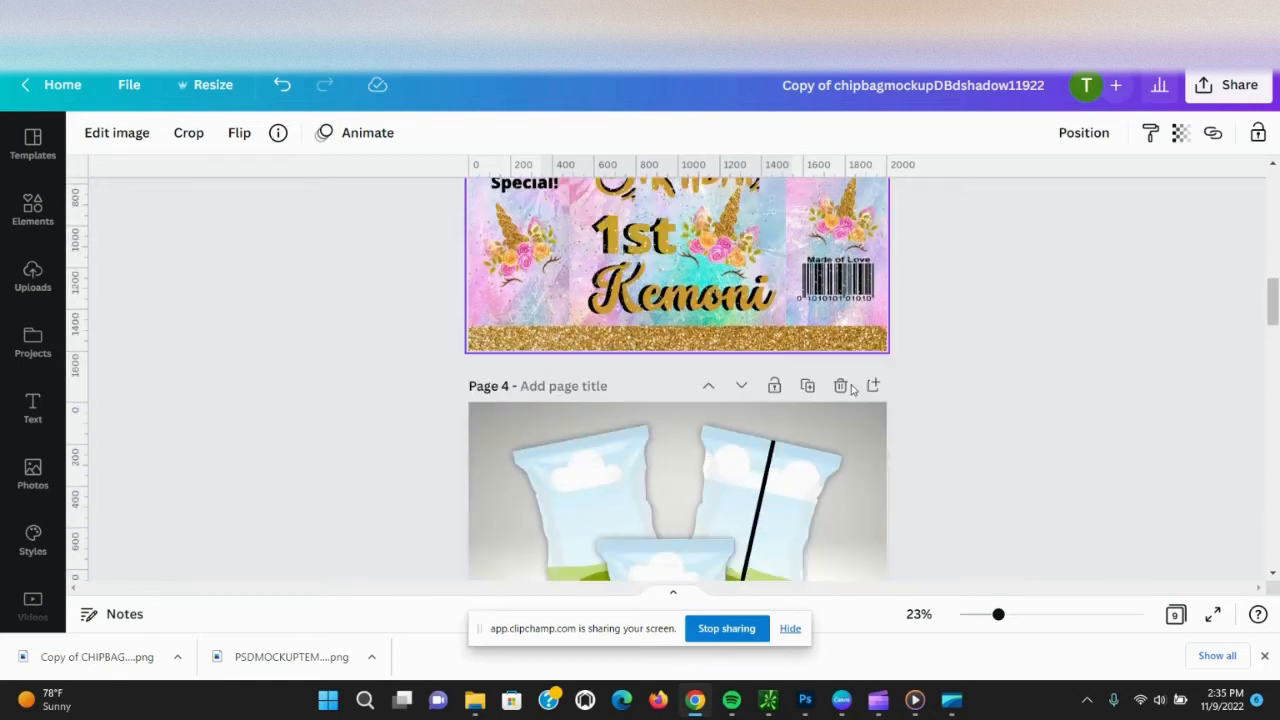
pyautogui.scroll(-3)
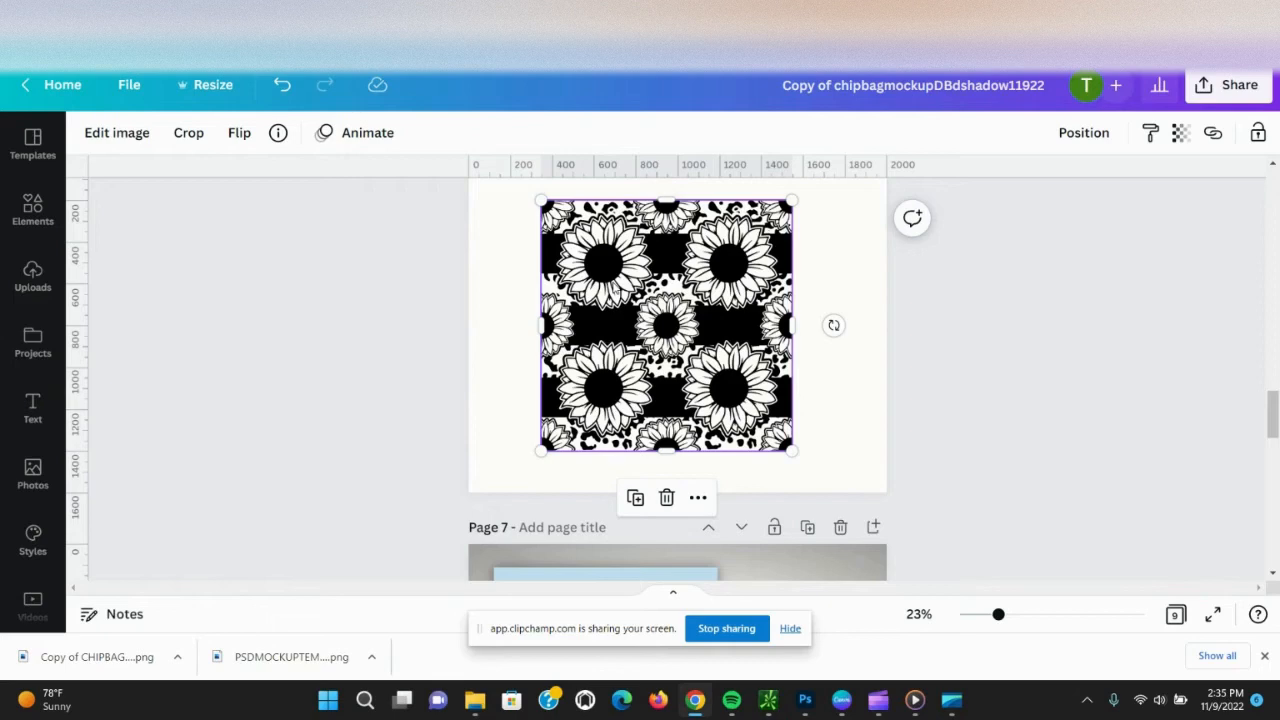
pyautogui.scroll(-3)
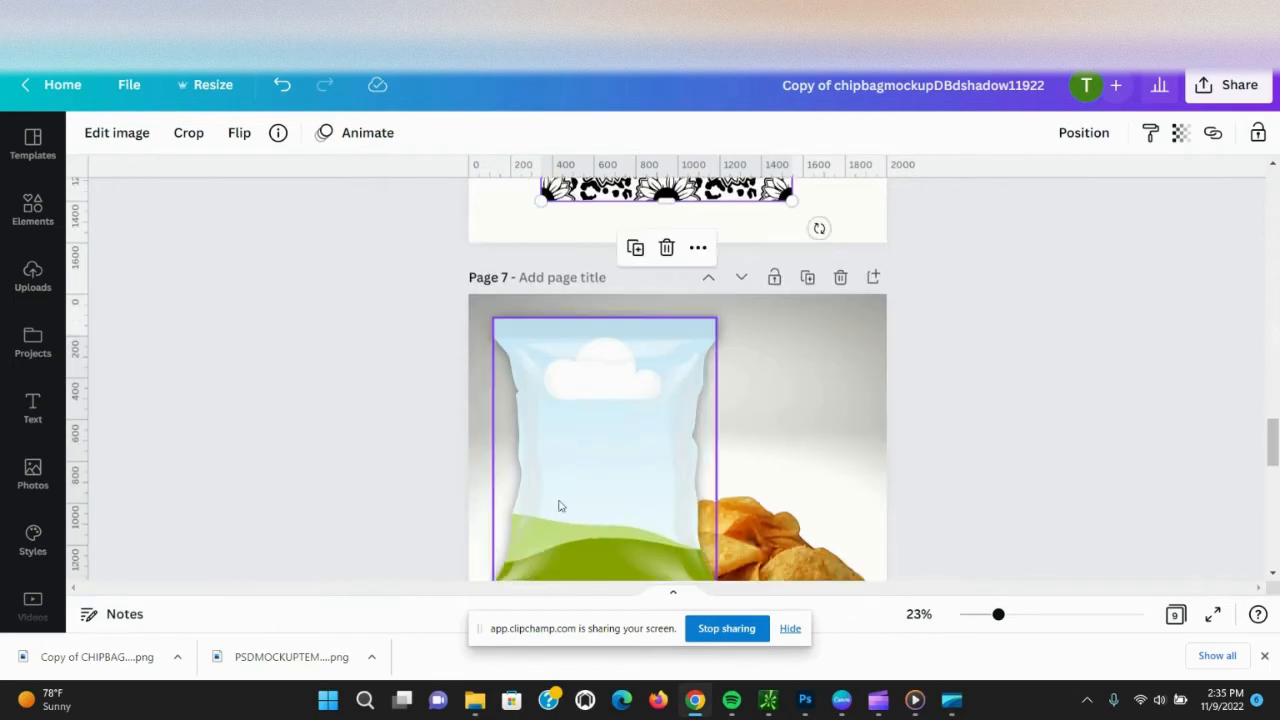
pyautogui.scroll(-3)
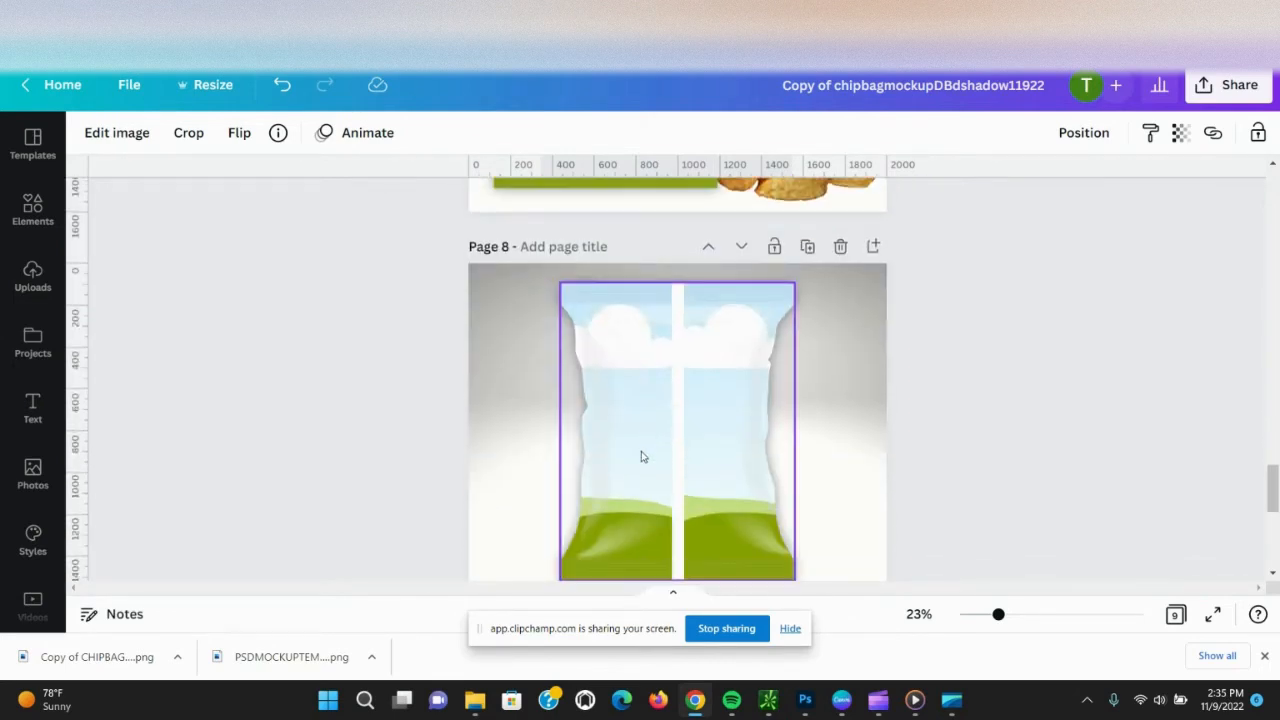
pyautogui.scroll(3)
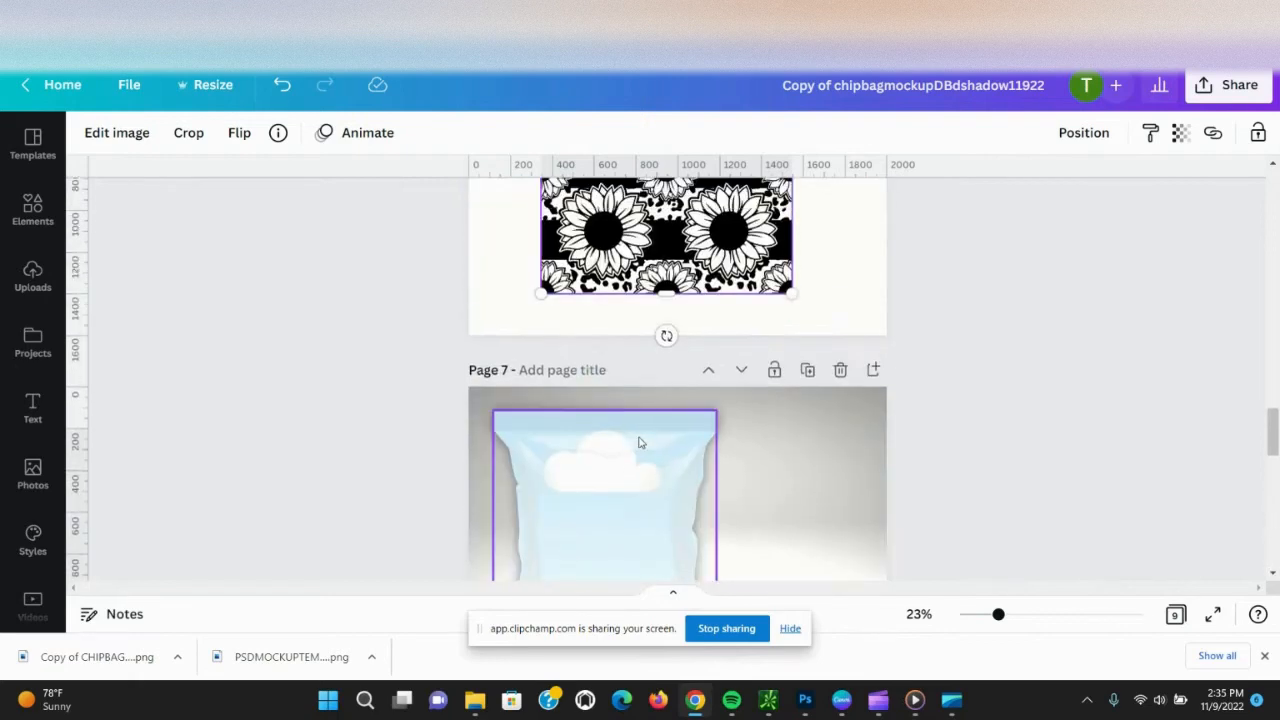
pyautogui.scroll(3)
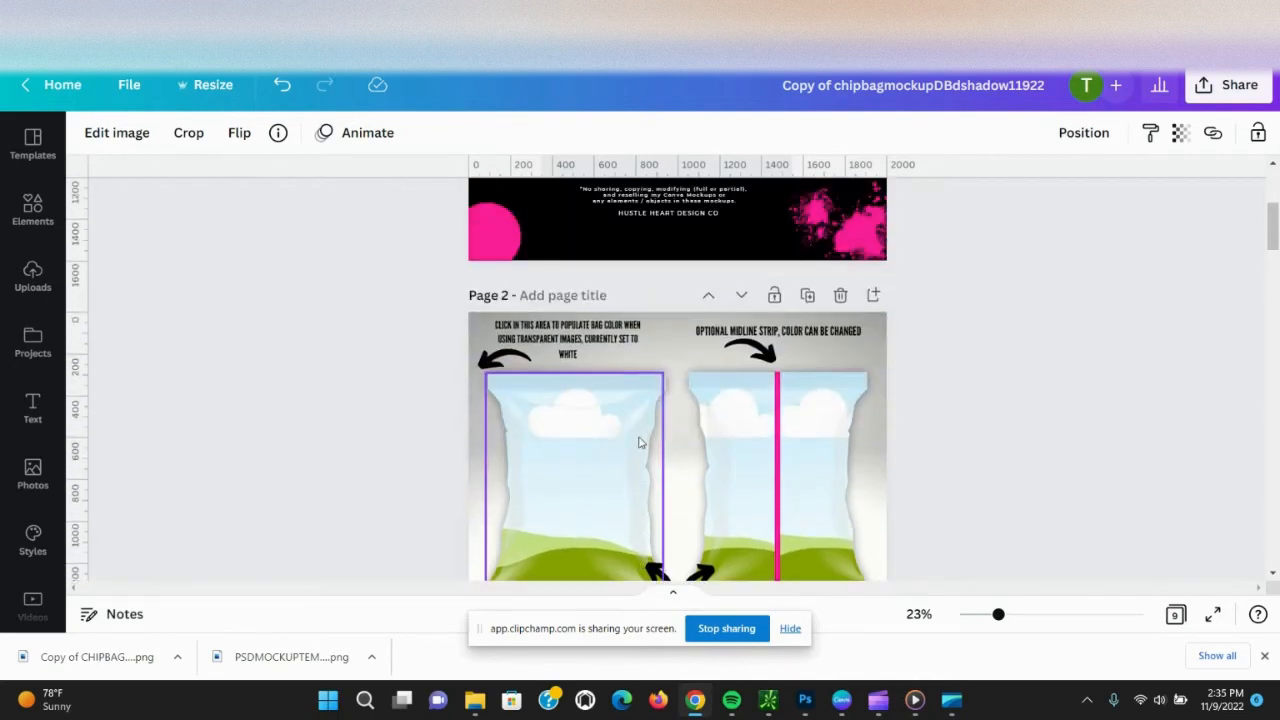
pyautogui.scroll(-3)
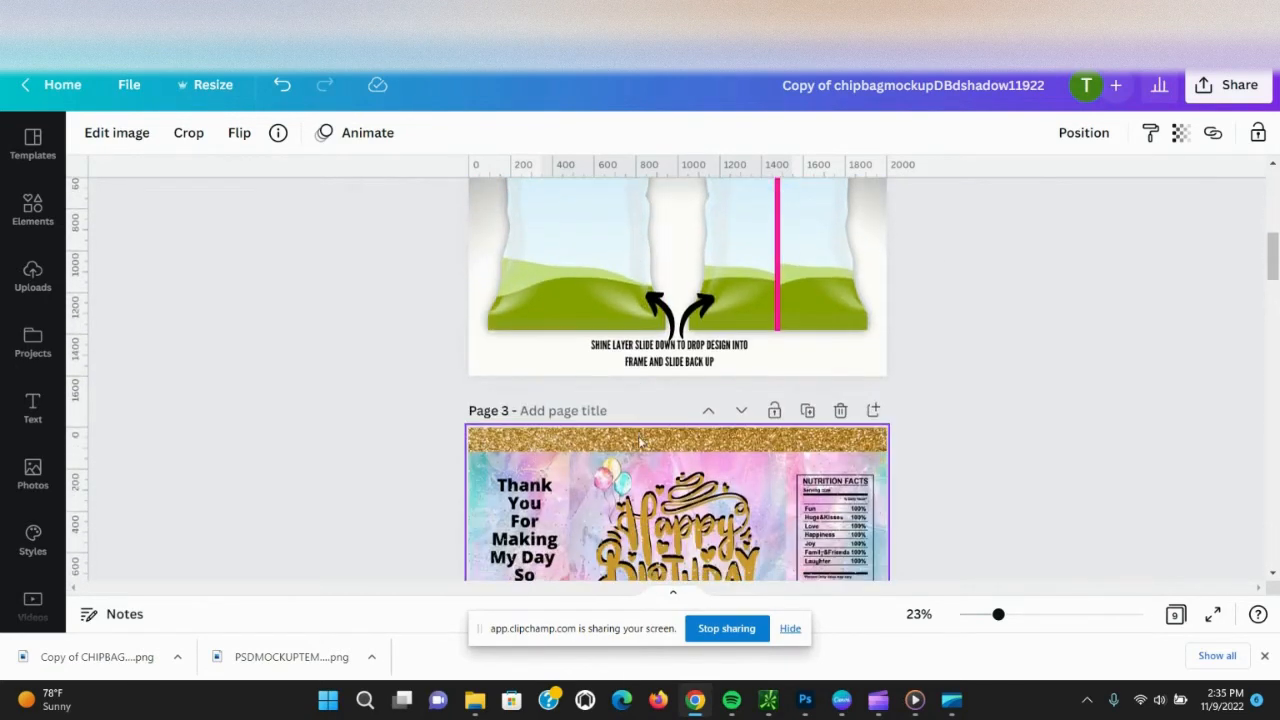
pyautogui.scroll(3)
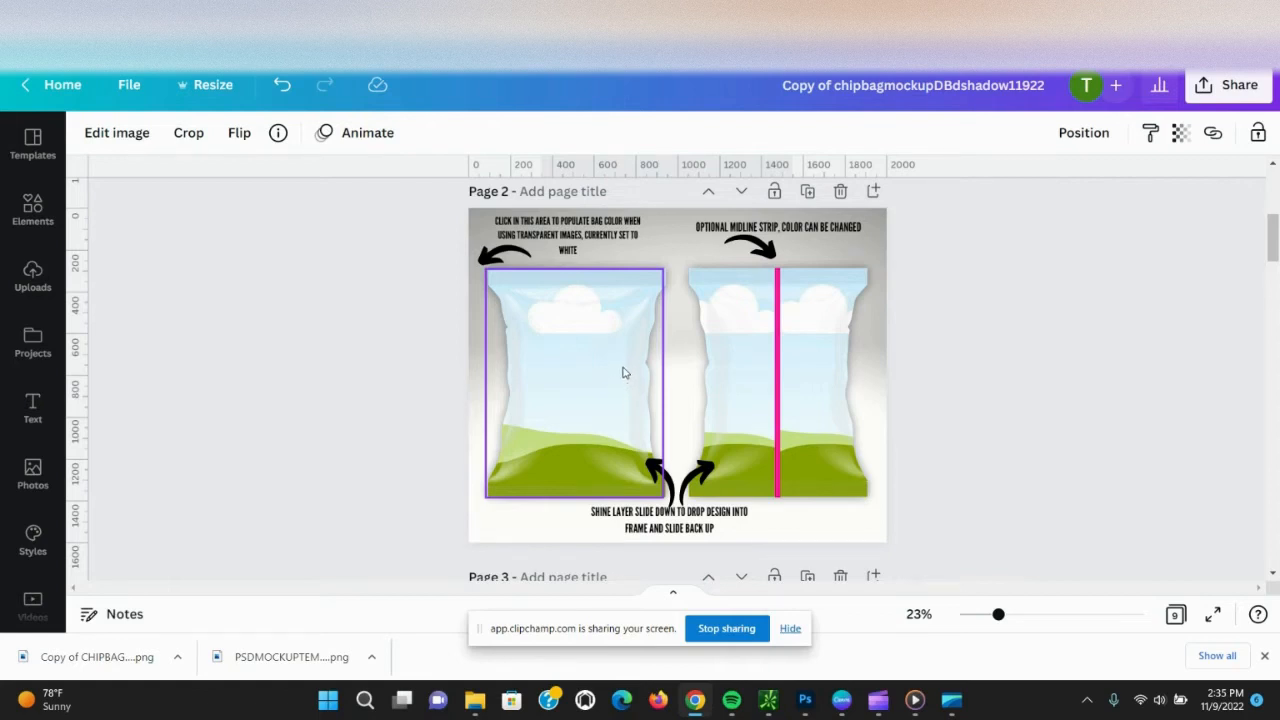
pyautogui.moveTo(592, 312)
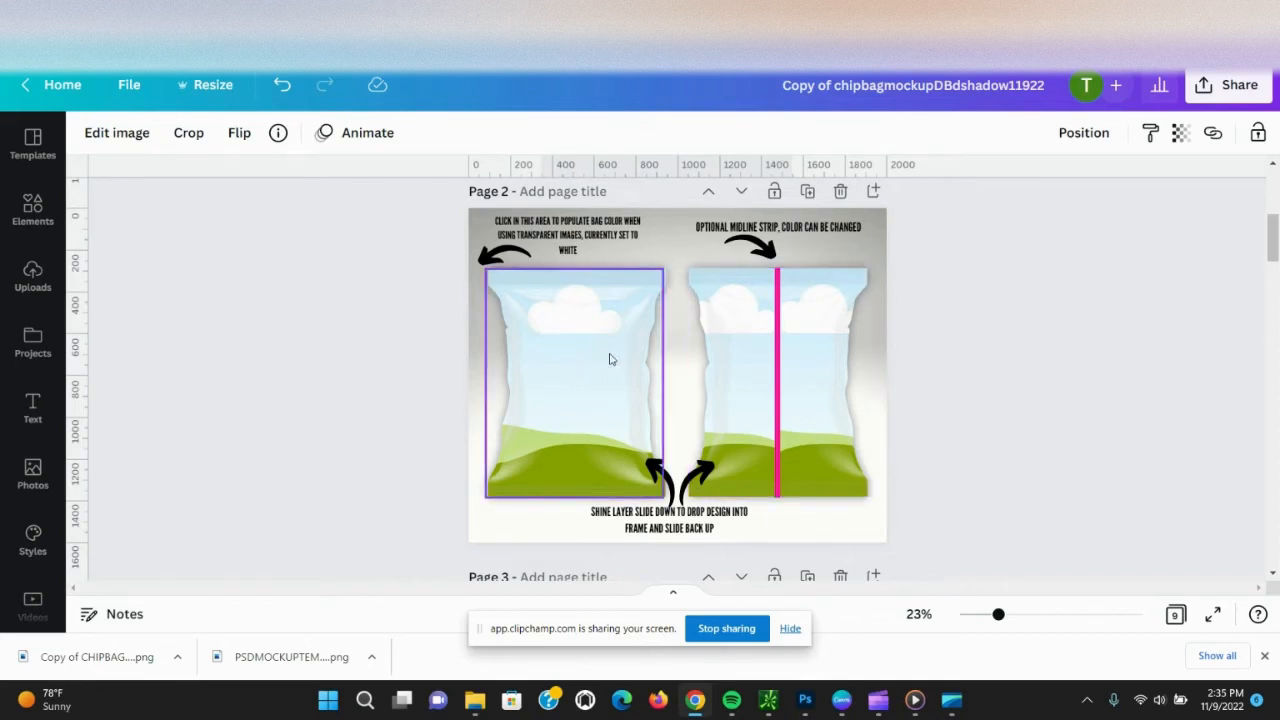
# Paste the copied 'Happy Birthday Kemoni' unicorn design into page 2's left bag frame and select it.
pyautogui.click(572, 384)
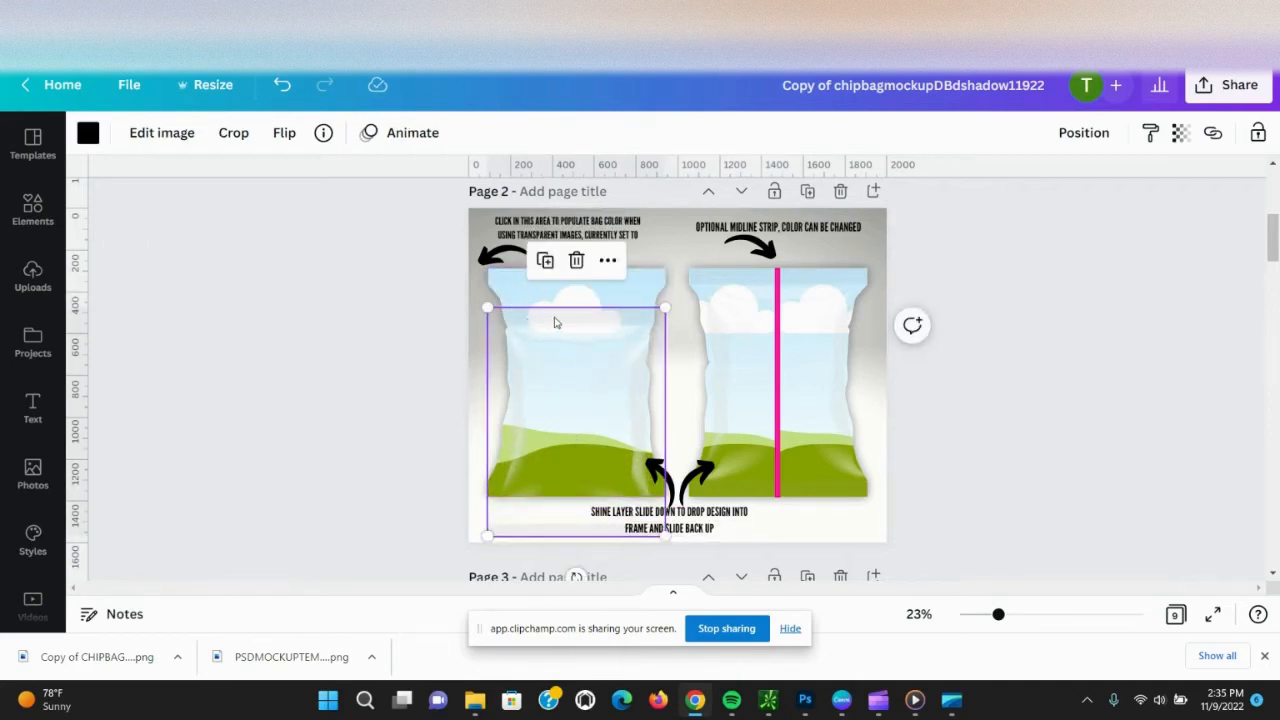
pyautogui.rightClick(556, 322)
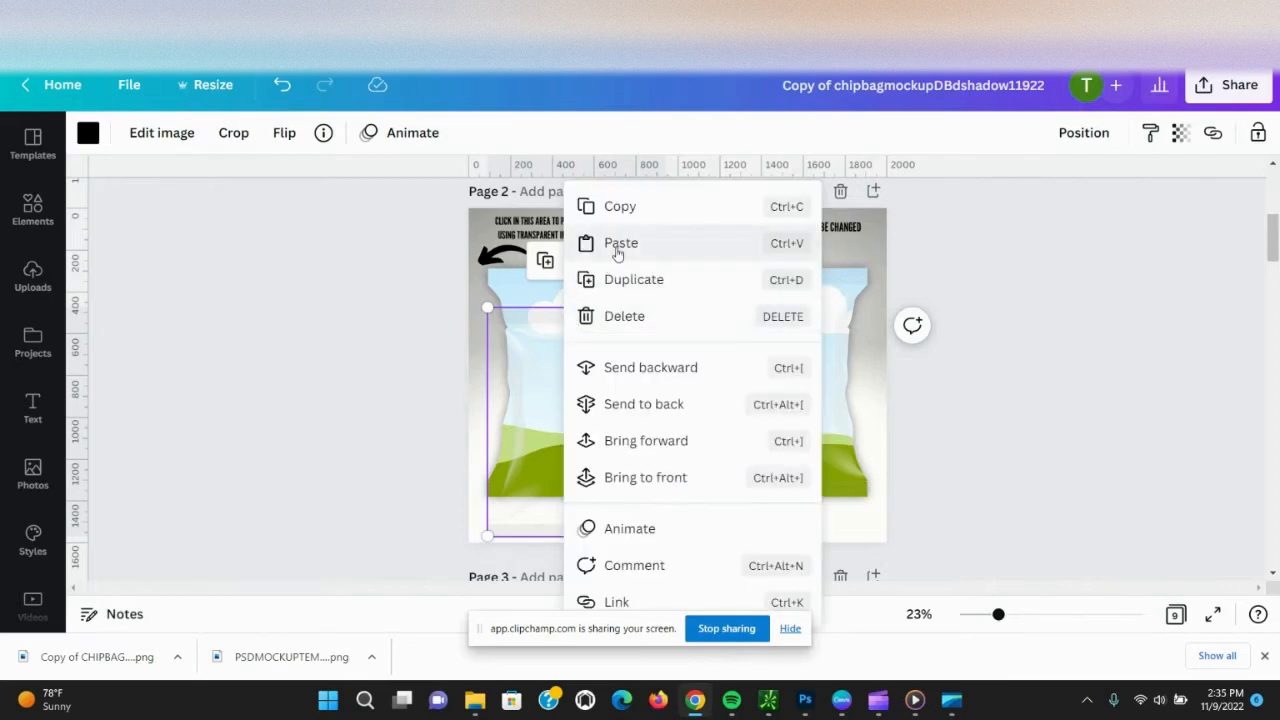
pyautogui.click(620, 244)
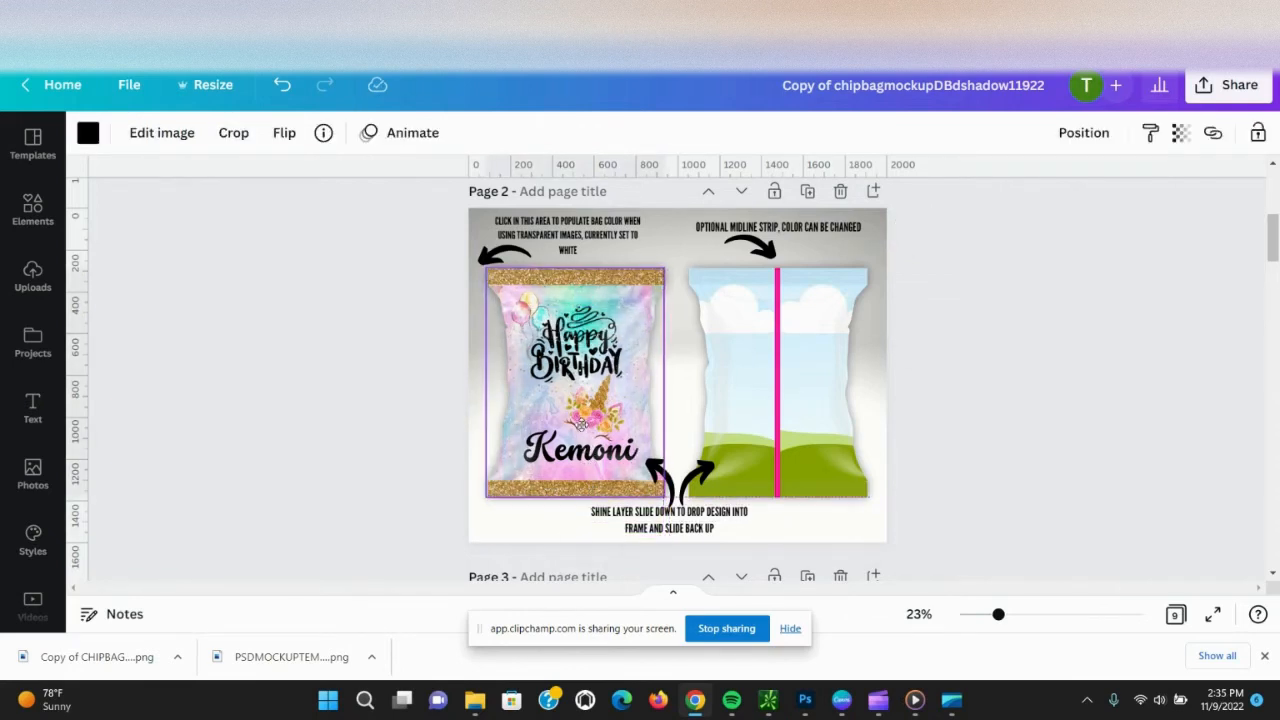
pyautogui.click(770, 400)
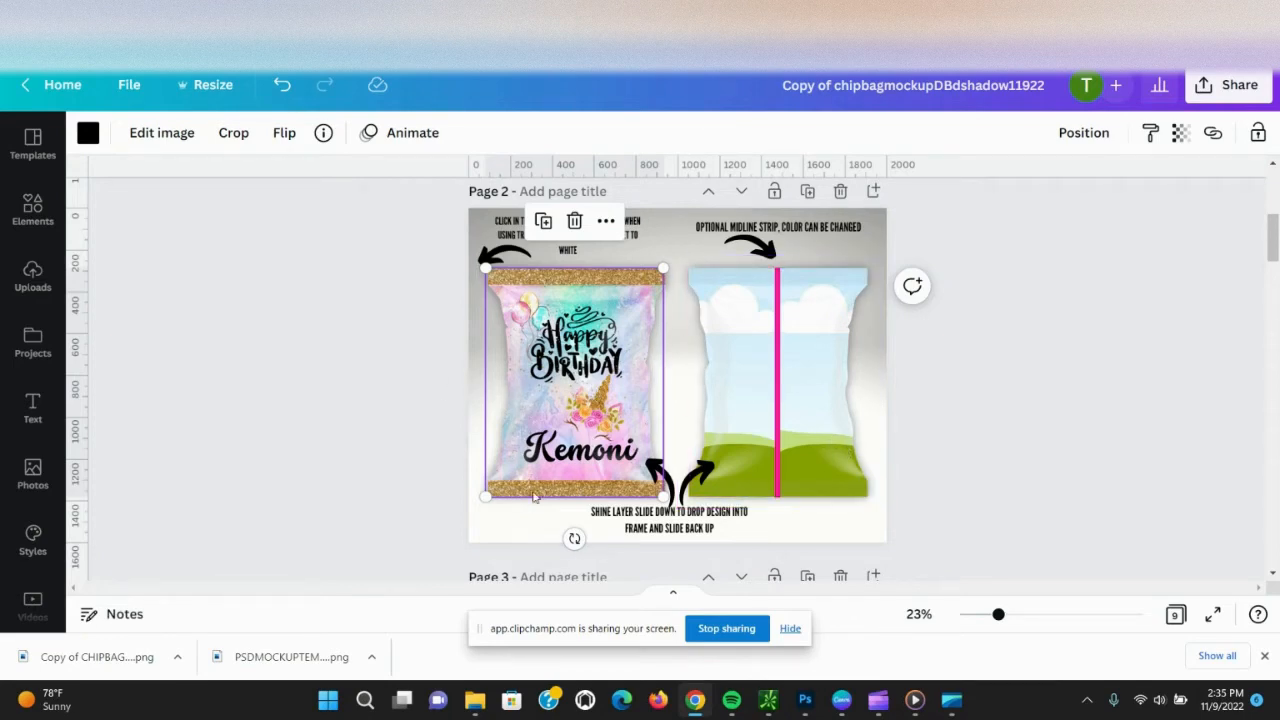
# Finish fitting the thank-you artwork in the right bag frame and select its pink midline strip.
pyautogui.click(778, 384)
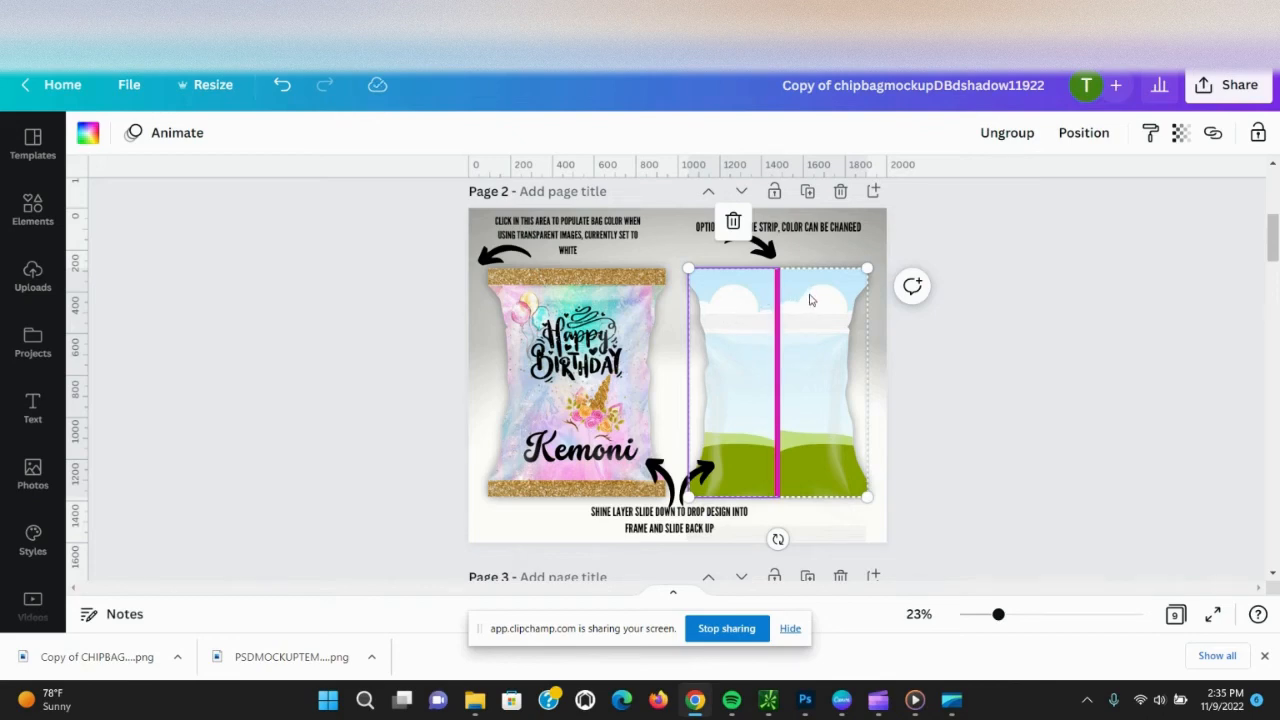
pyautogui.moveTo(730, 298)
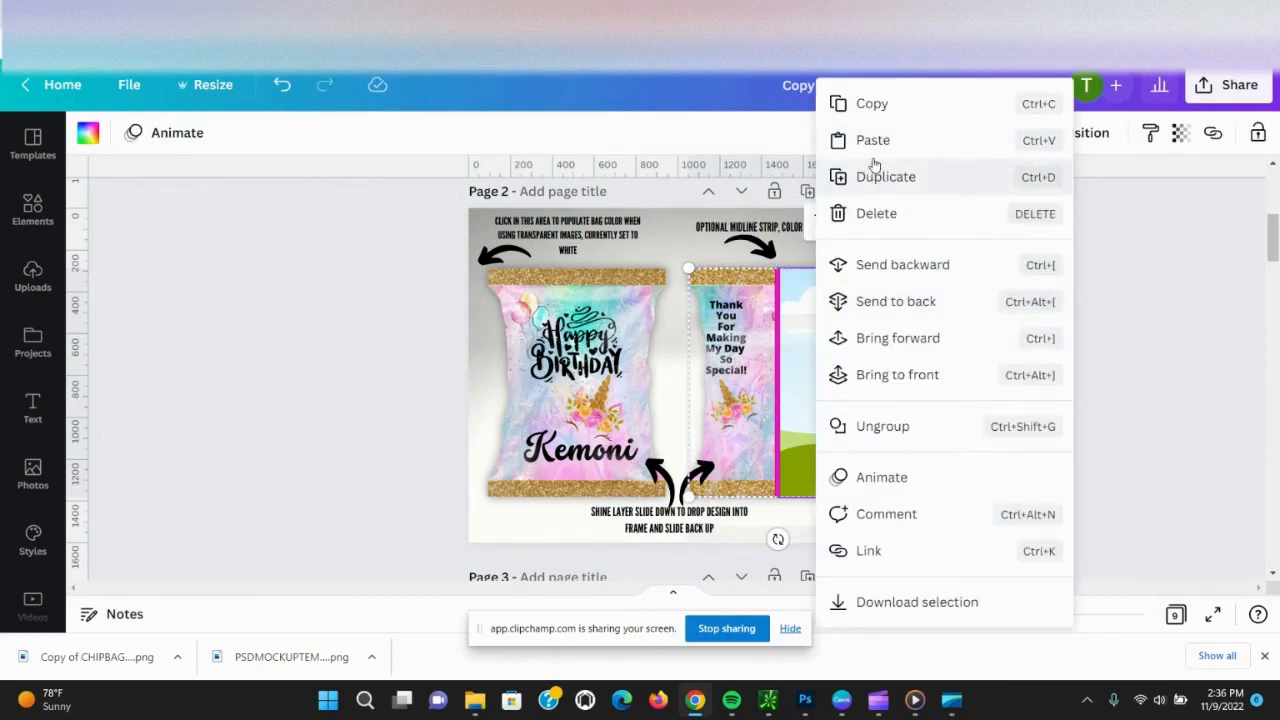
pyautogui.click(884, 176)
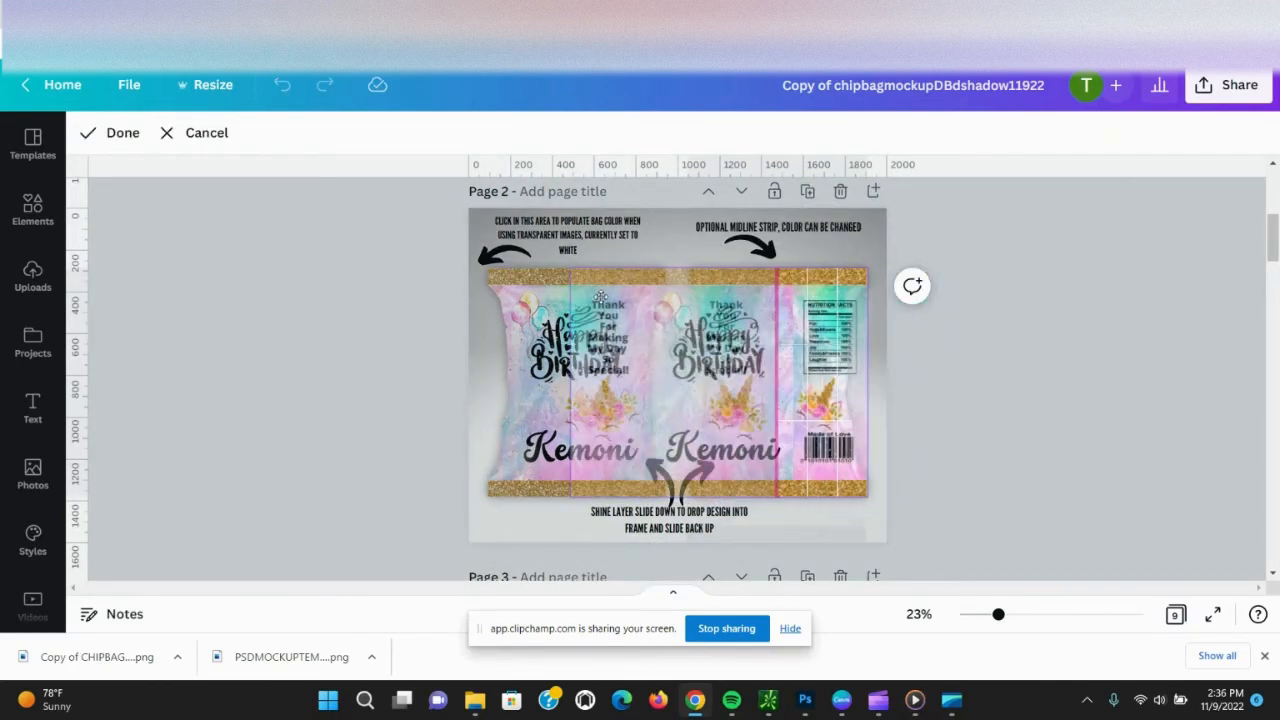
pyautogui.click(770, 400)
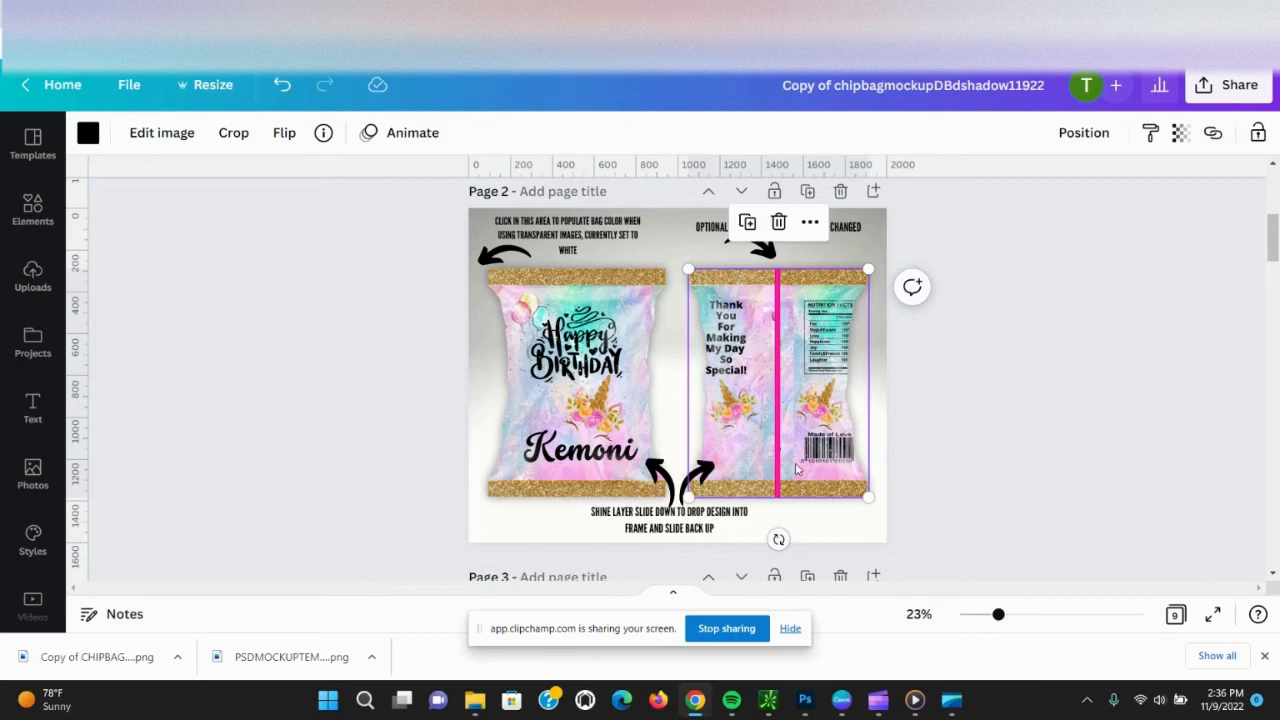
pyautogui.click(776, 384)
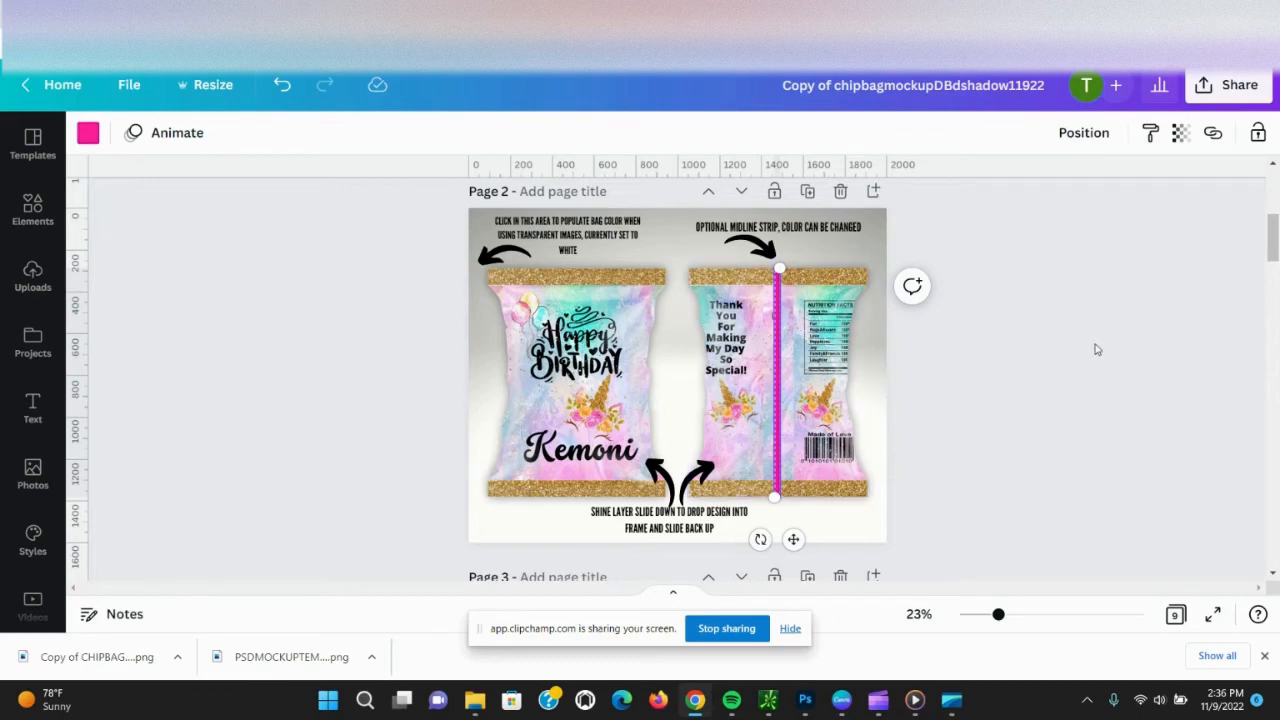
# Copy the black-and-white sunflower pattern on page 6 and select the plain bag on page 7.
pyautogui.scroll(-3)
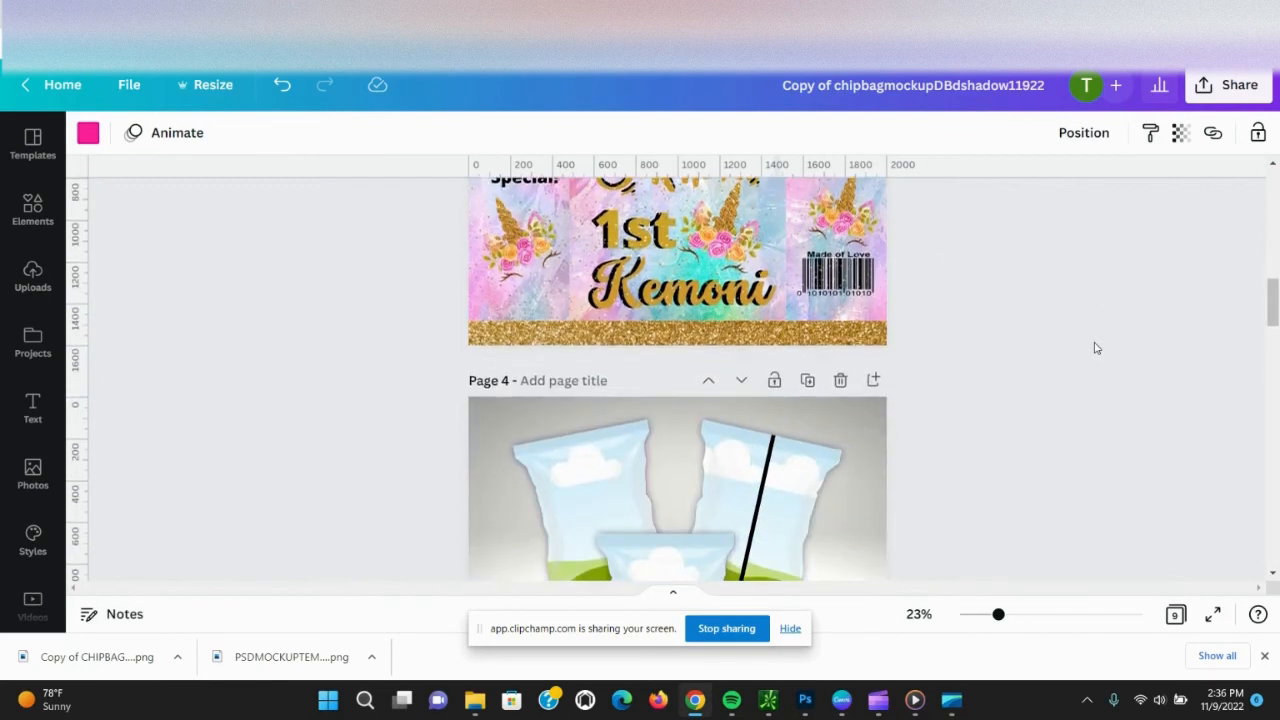
pyautogui.scroll(-3)
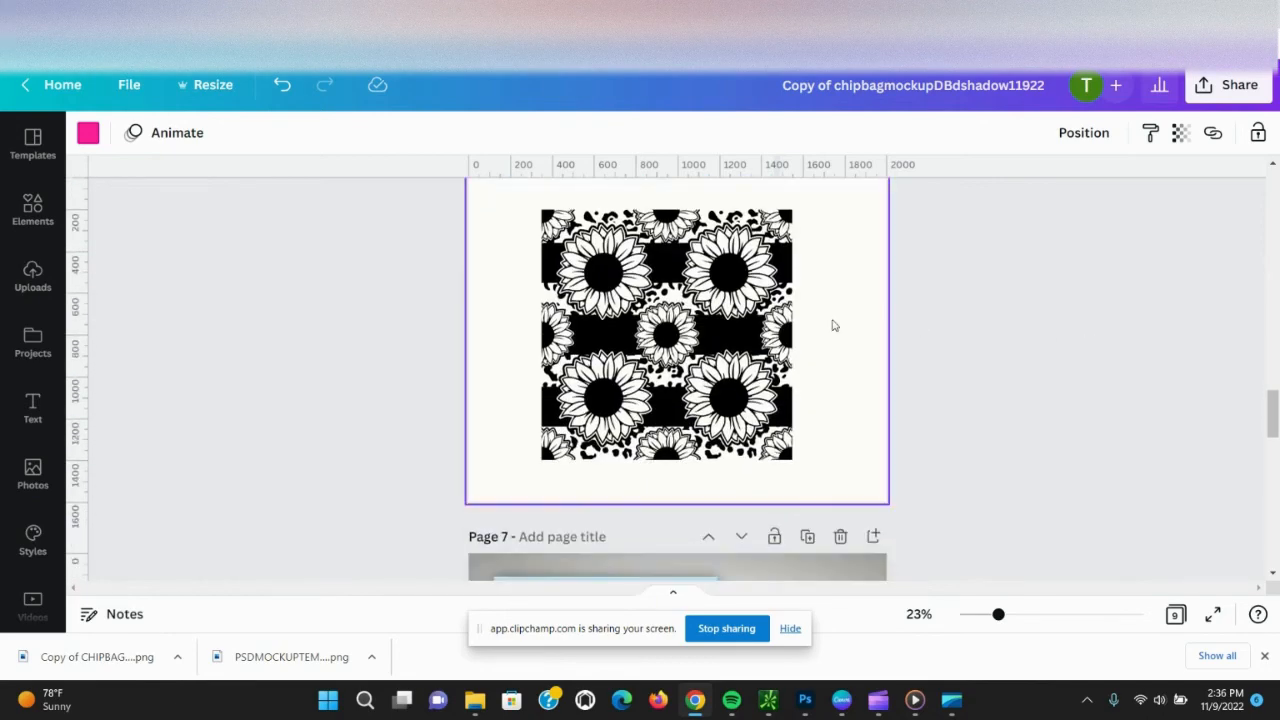
pyautogui.rightClick(664, 336)
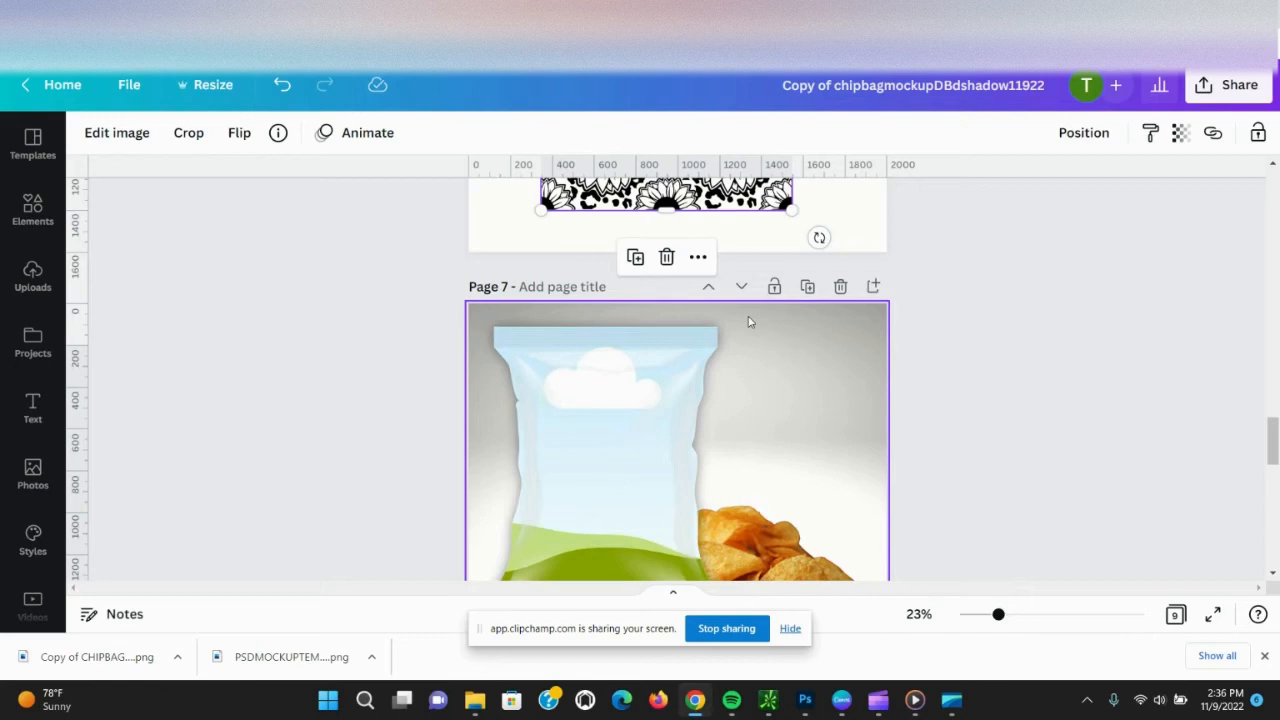
pyautogui.click(640, 456)
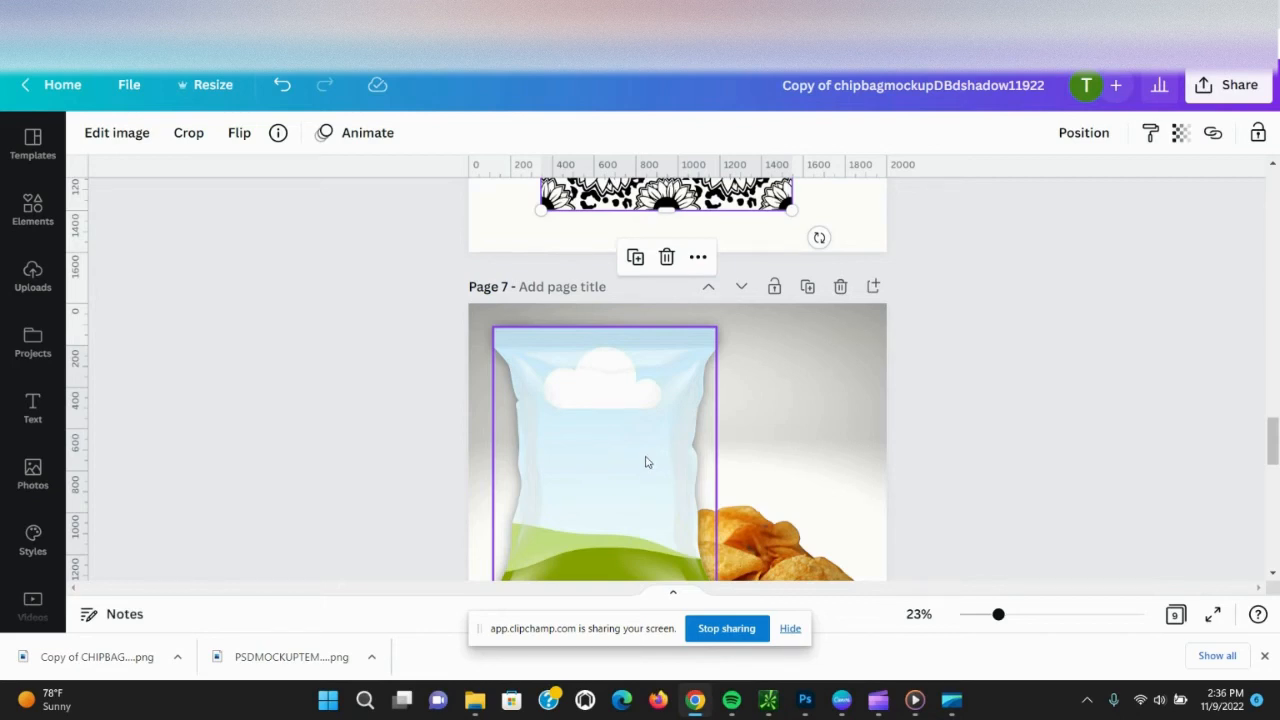
pyautogui.moveTo(700, 382)
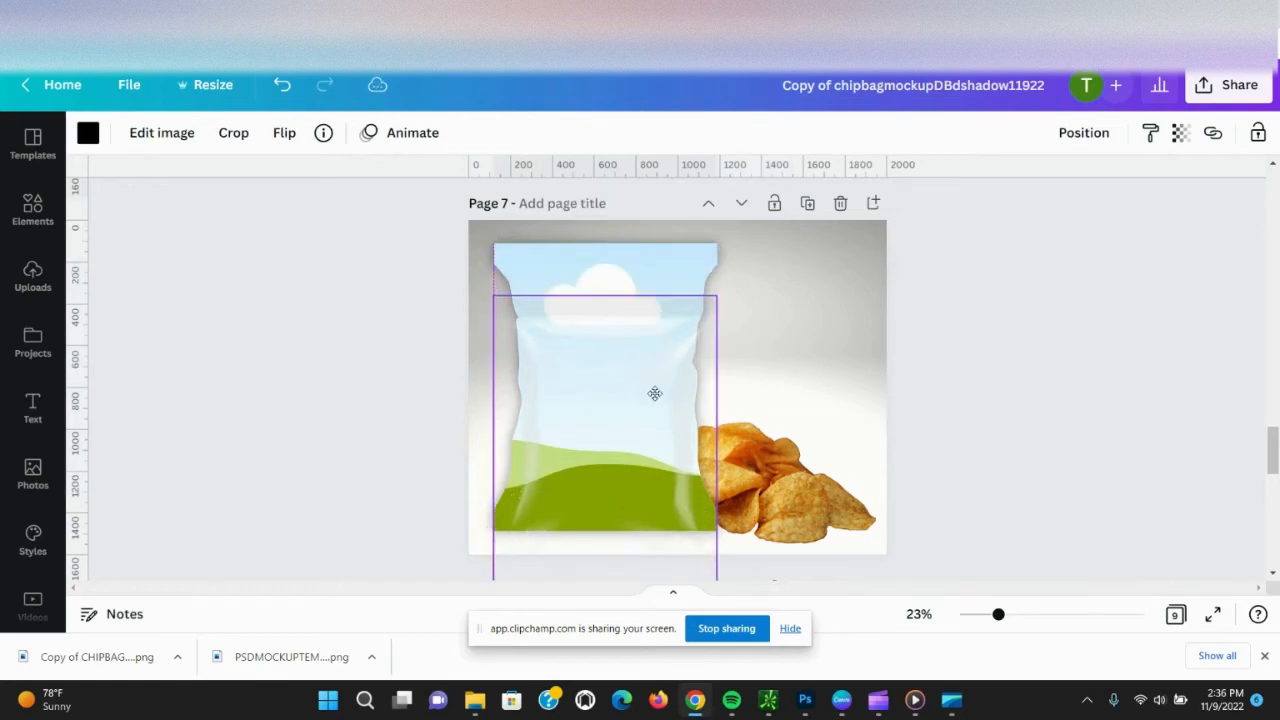
# Paste the sunflower pattern into the page 7 bag and select the patterned frame.
pyautogui.rightClick(654, 392)
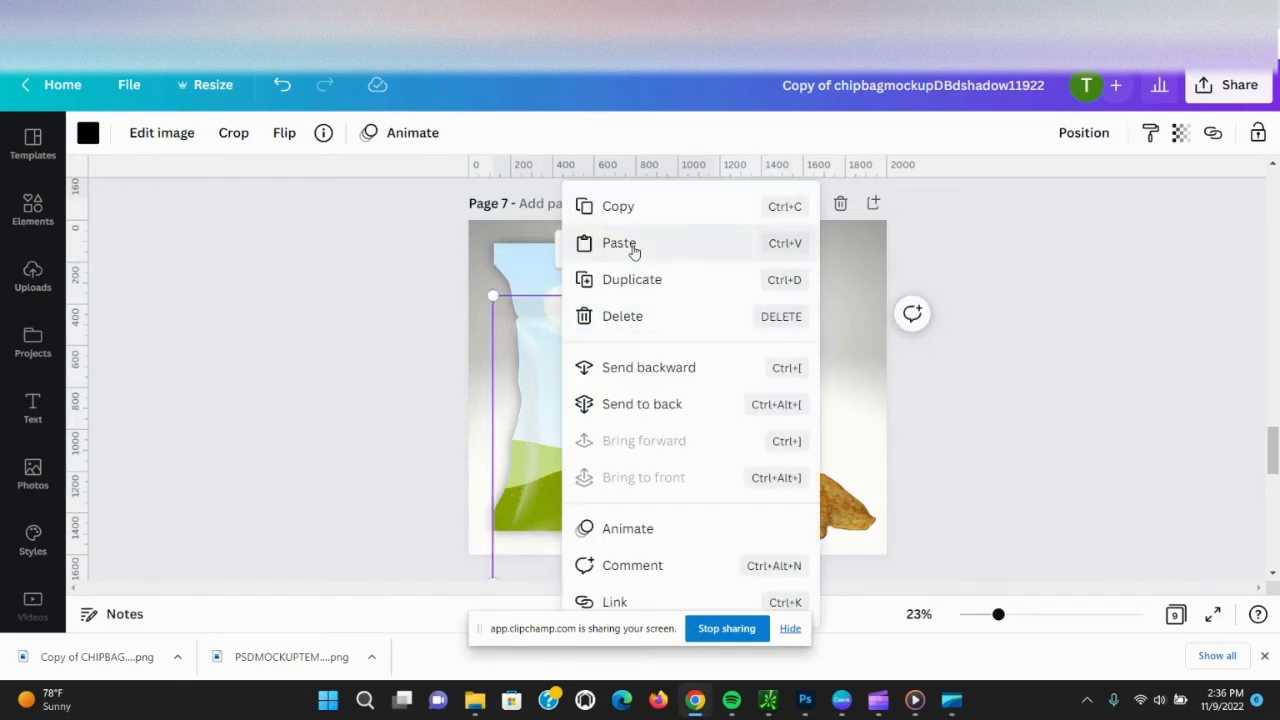
pyautogui.click(620, 244)
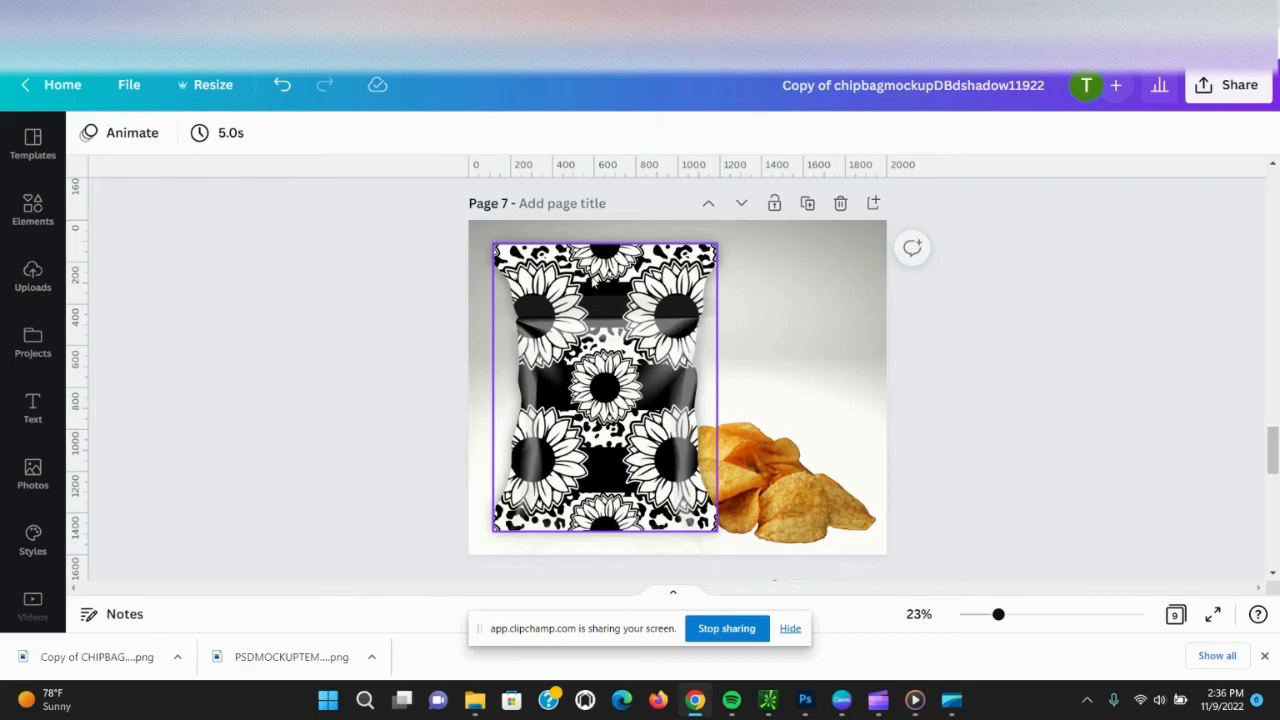
pyautogui.click(600, 380)
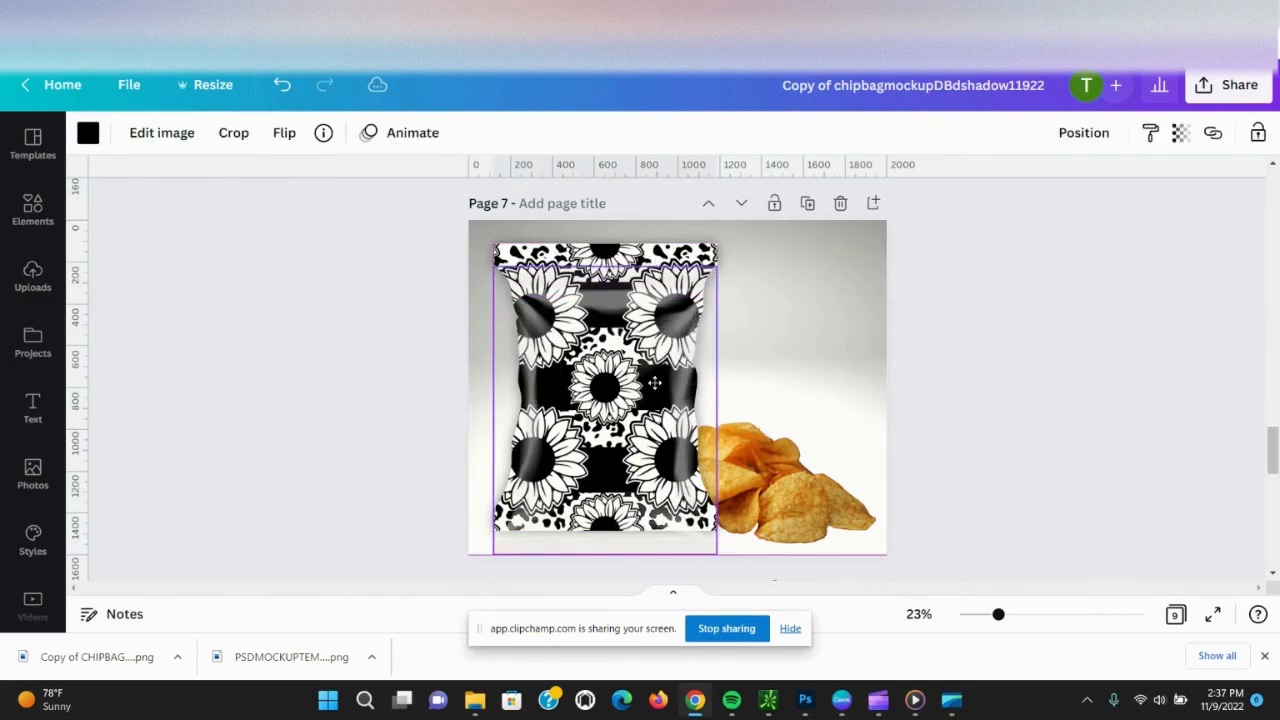
pyautogui.click(600, 384)
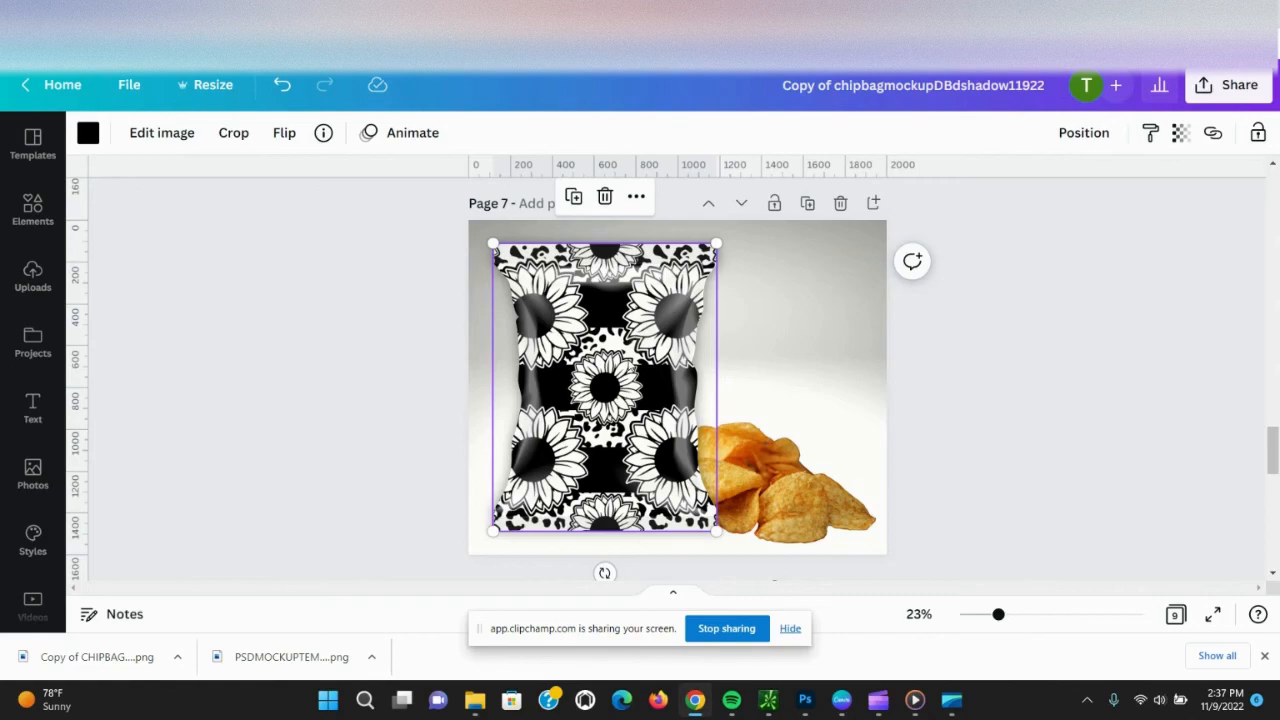
pyautogui.scroll(3)
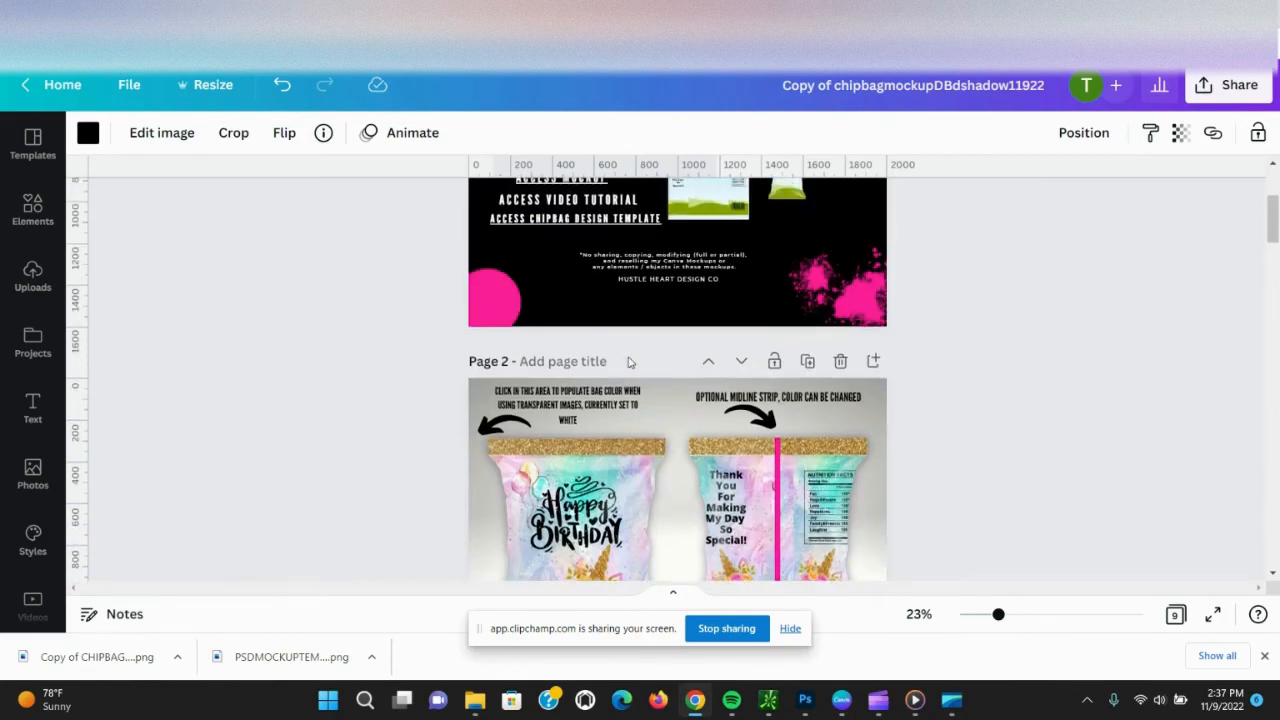
pyautogui.scroll(-3)
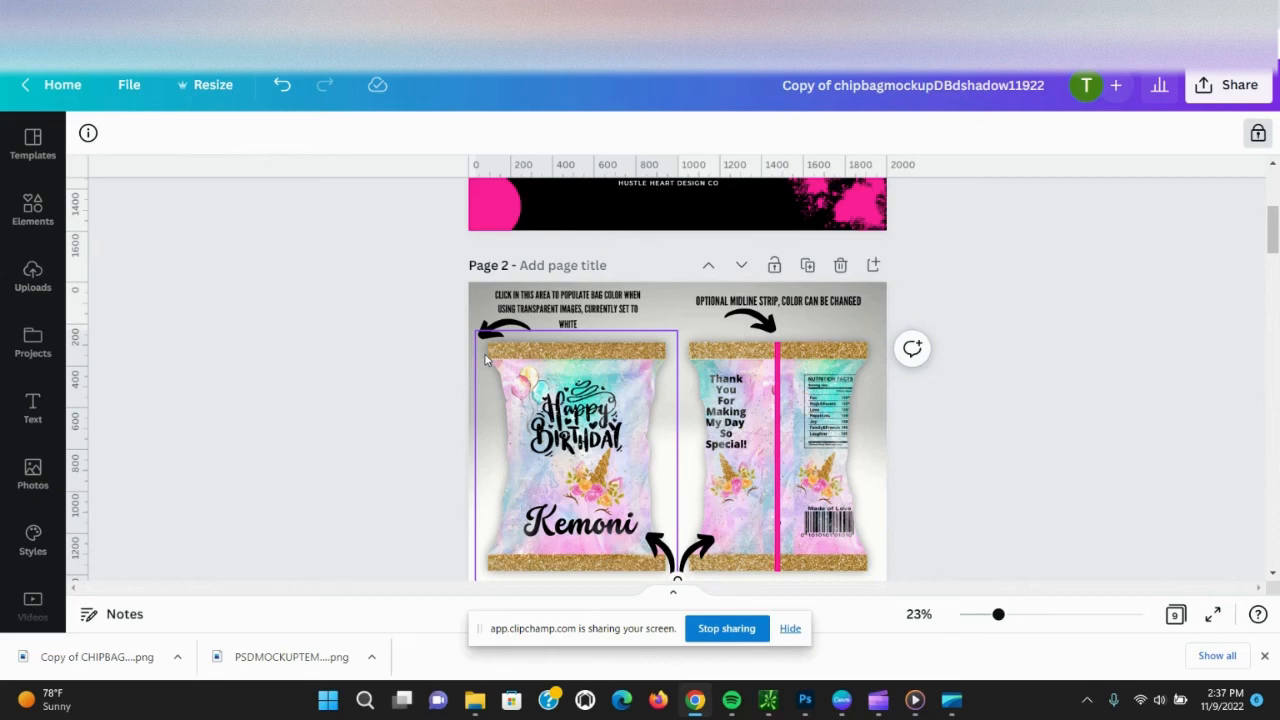
pyautogui.scroll(-3)
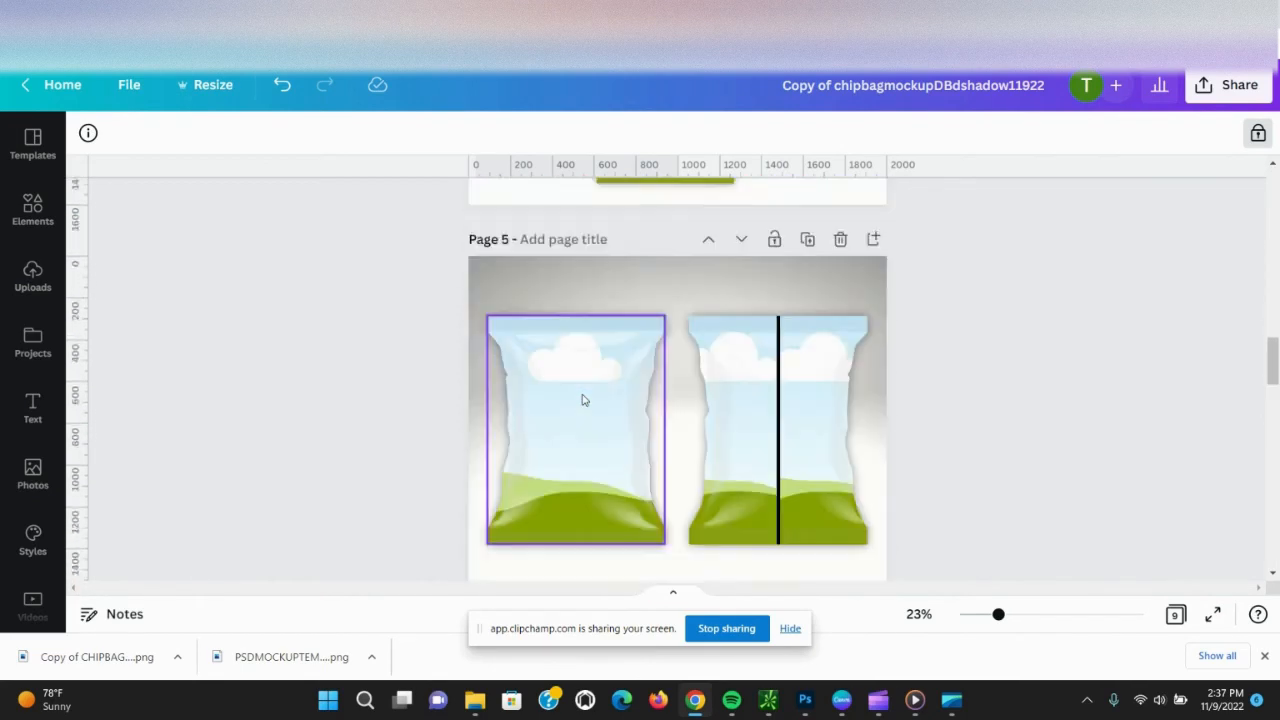
pyautogui.scroll(-3)
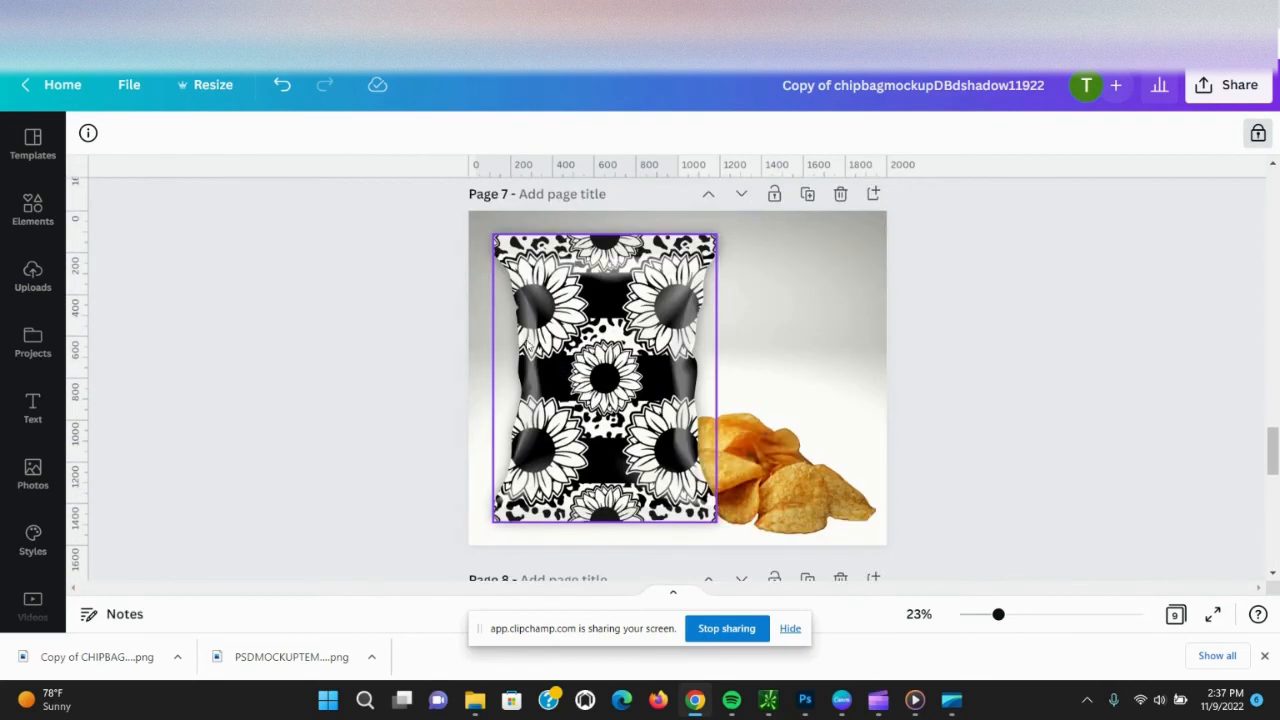
pyautogui.click(600, 380)
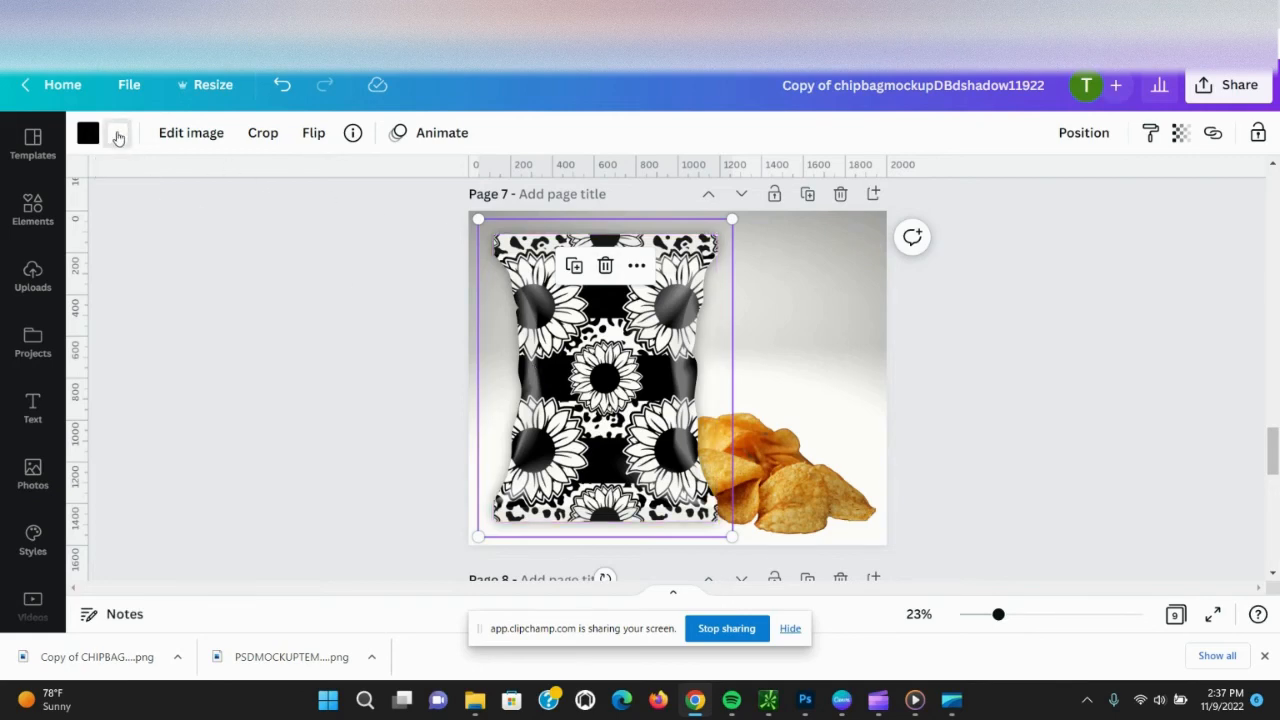
# Recolor the pattern's white areas through brown, gold, red and purple, settling on light green.
pyautogui.click(88, 132)
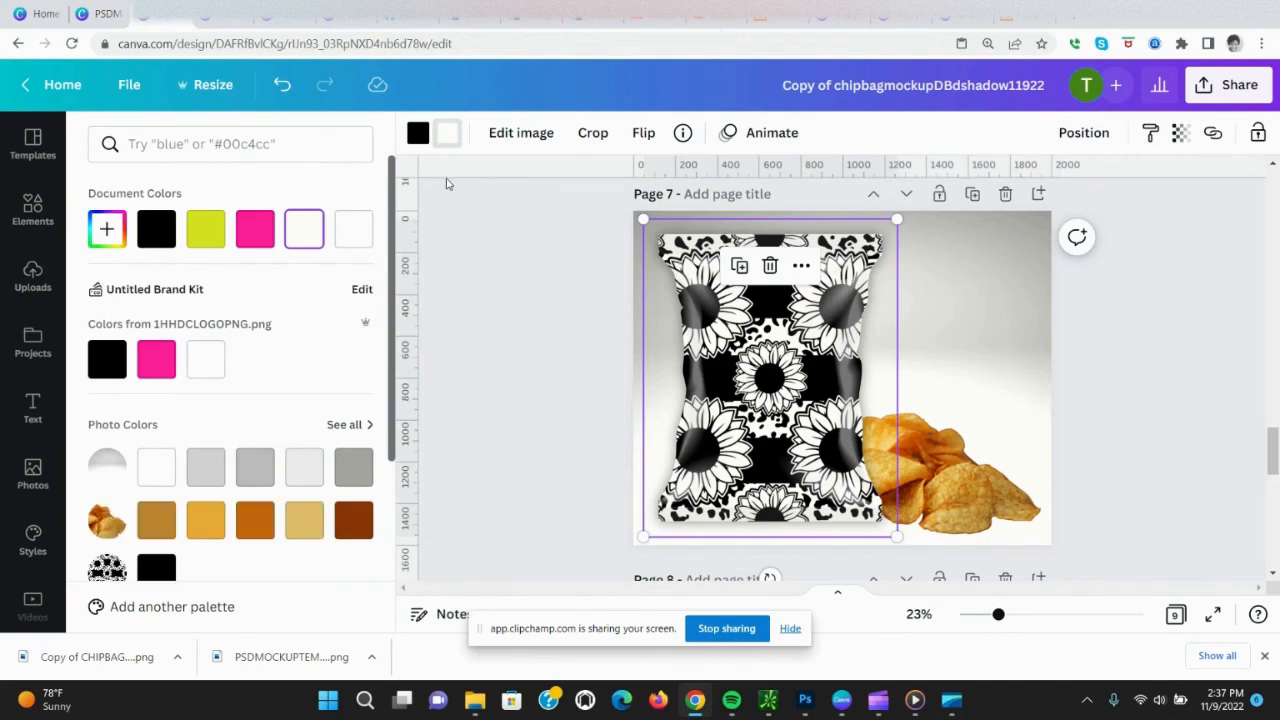
pyautogui.click(352, 520)
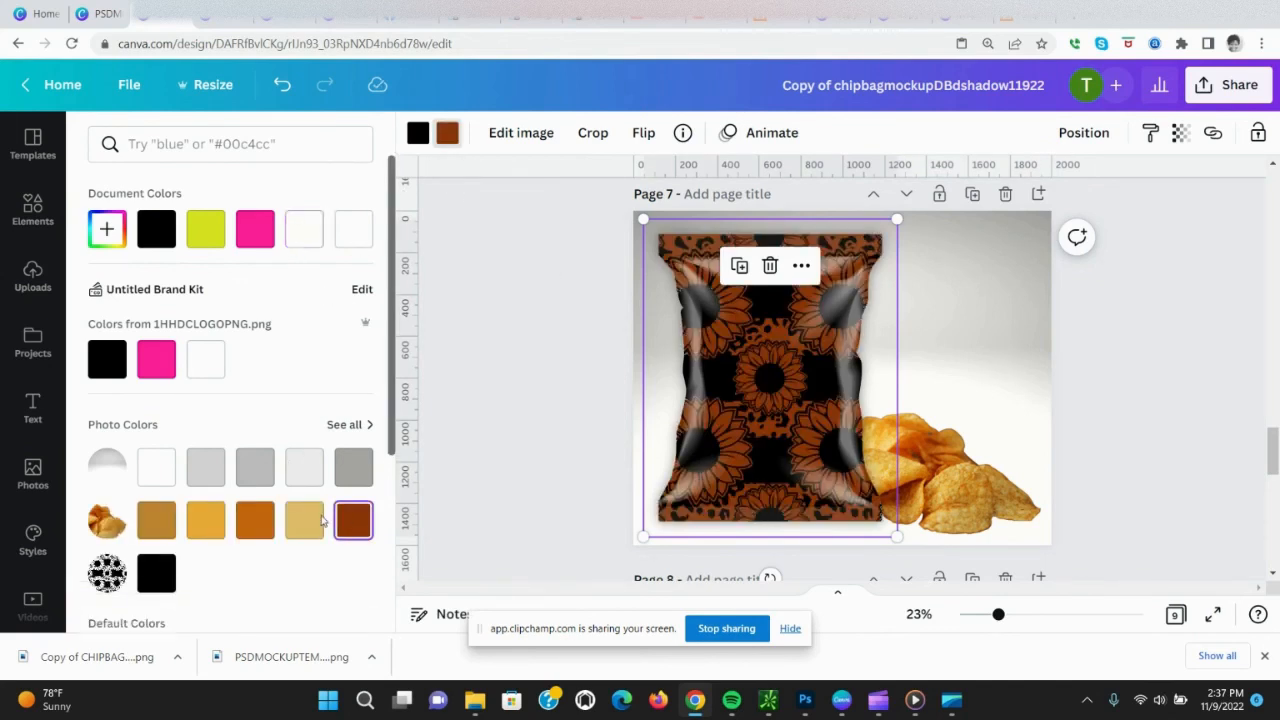
pyautogui.click(156, 520)
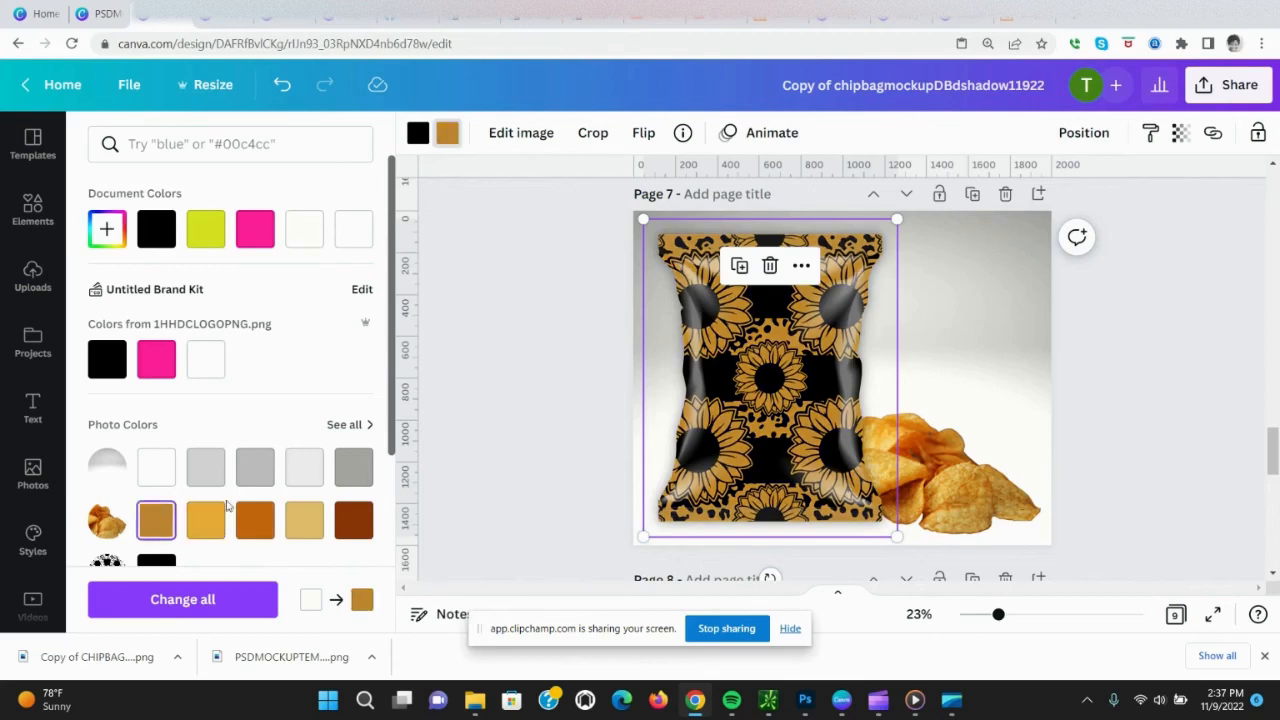
pyautogui.click(108, 424)
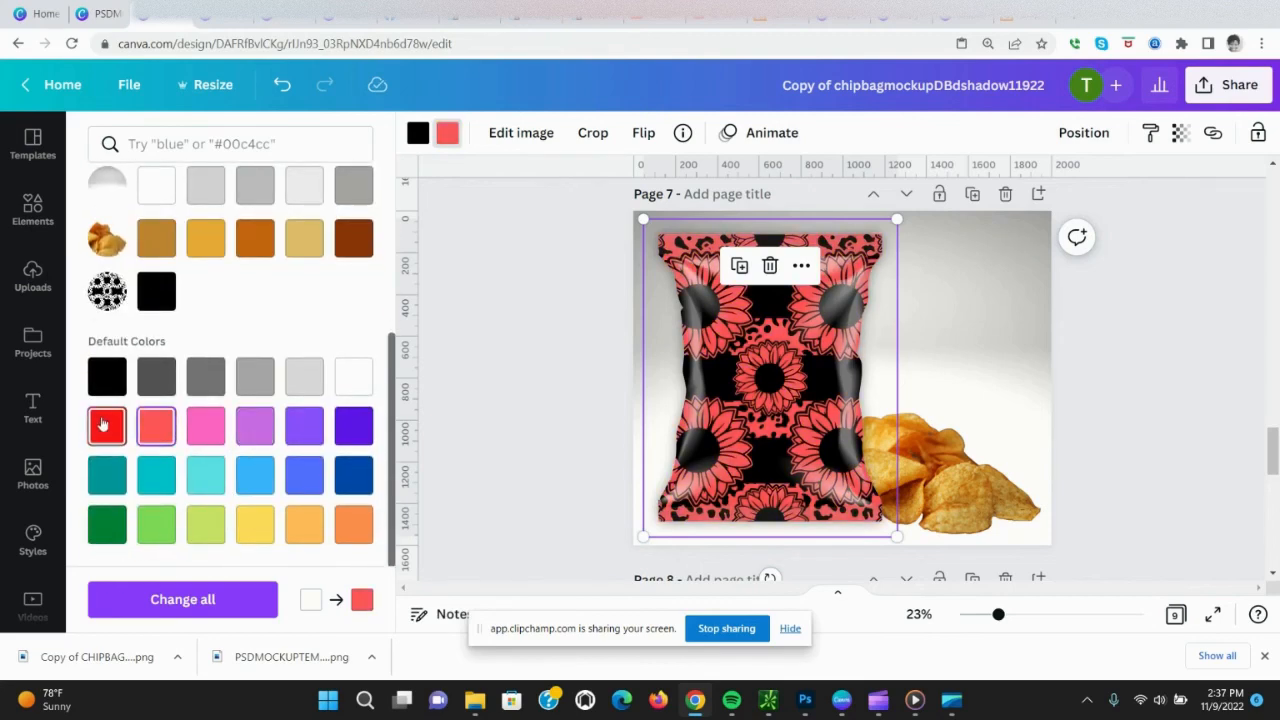
pyautogui.click(106, 474)
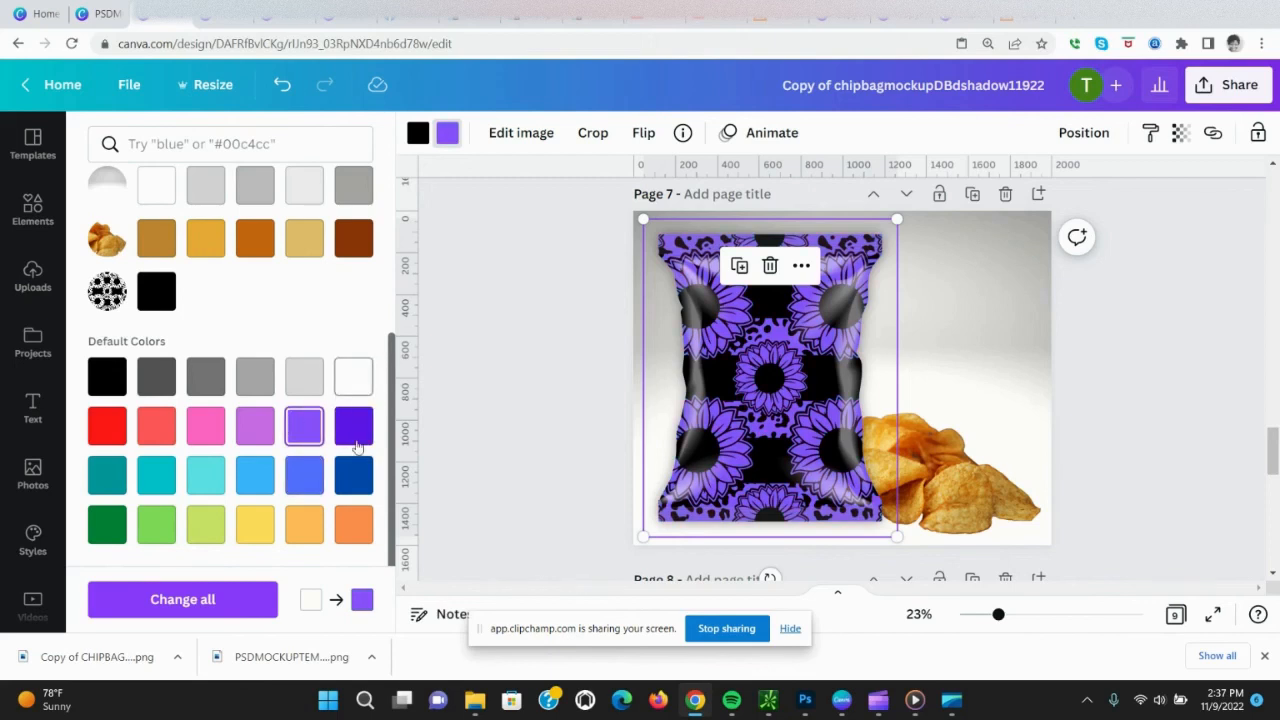
pyautogui.click(204, 524)
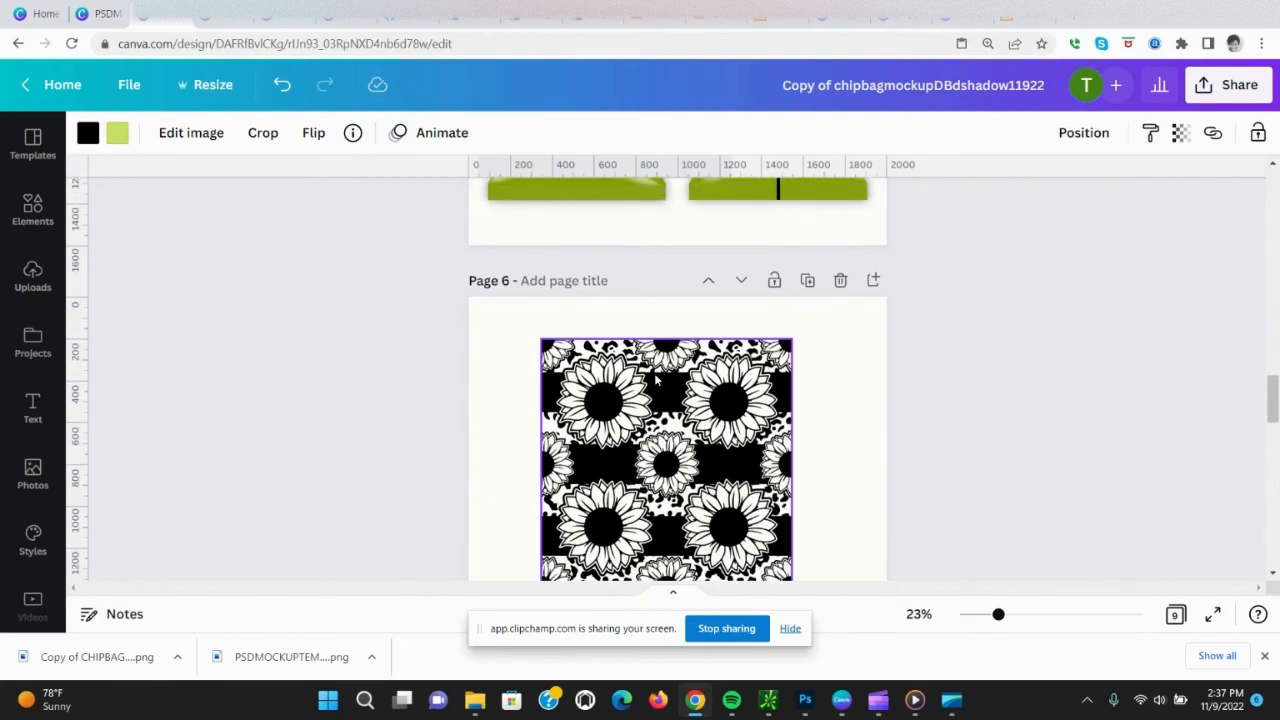
# Scroll back to page 1 and select the Access Video Tutorial link text.
pyautogui.scroll(-3)
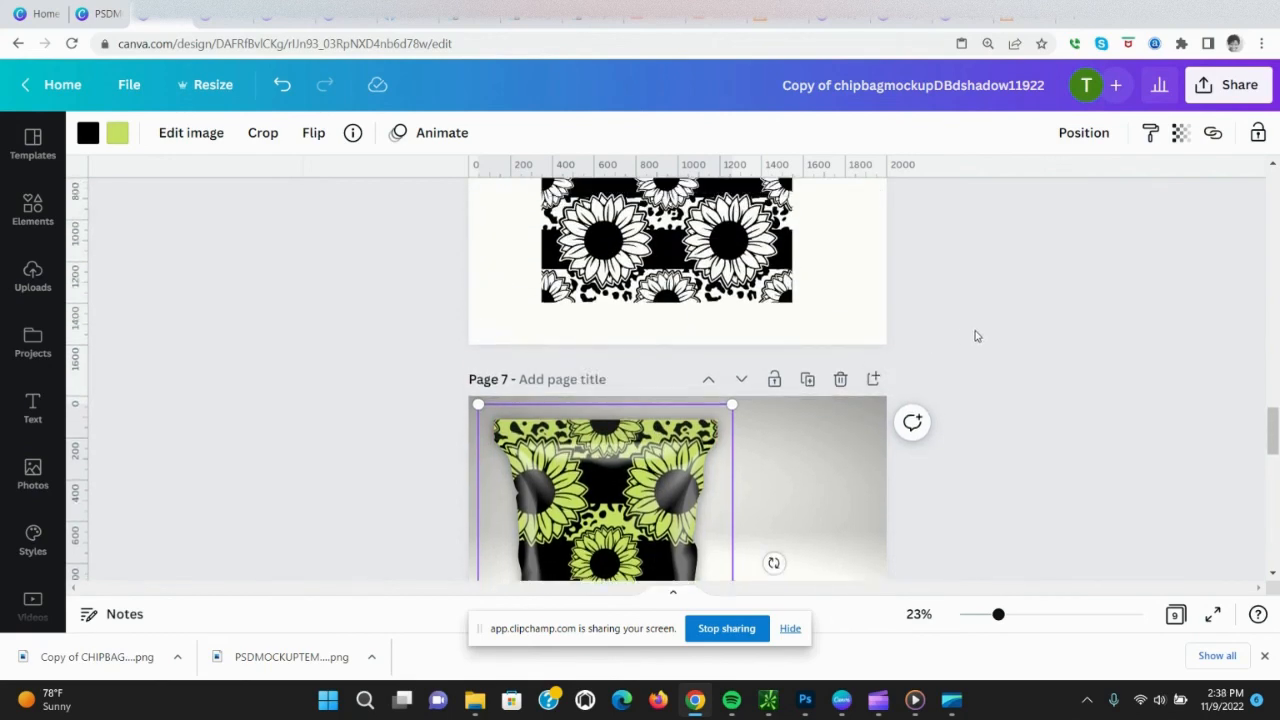
pyautogui.scroll(3)
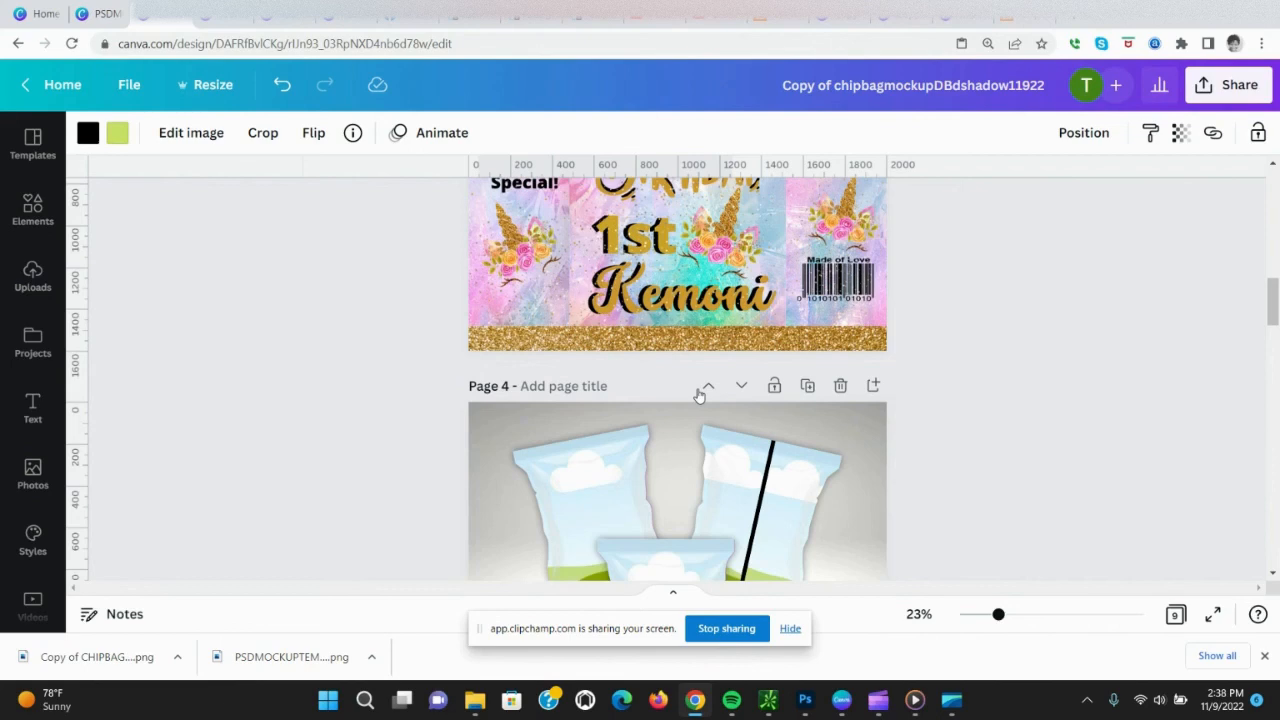
pyautogui.scroll(3)
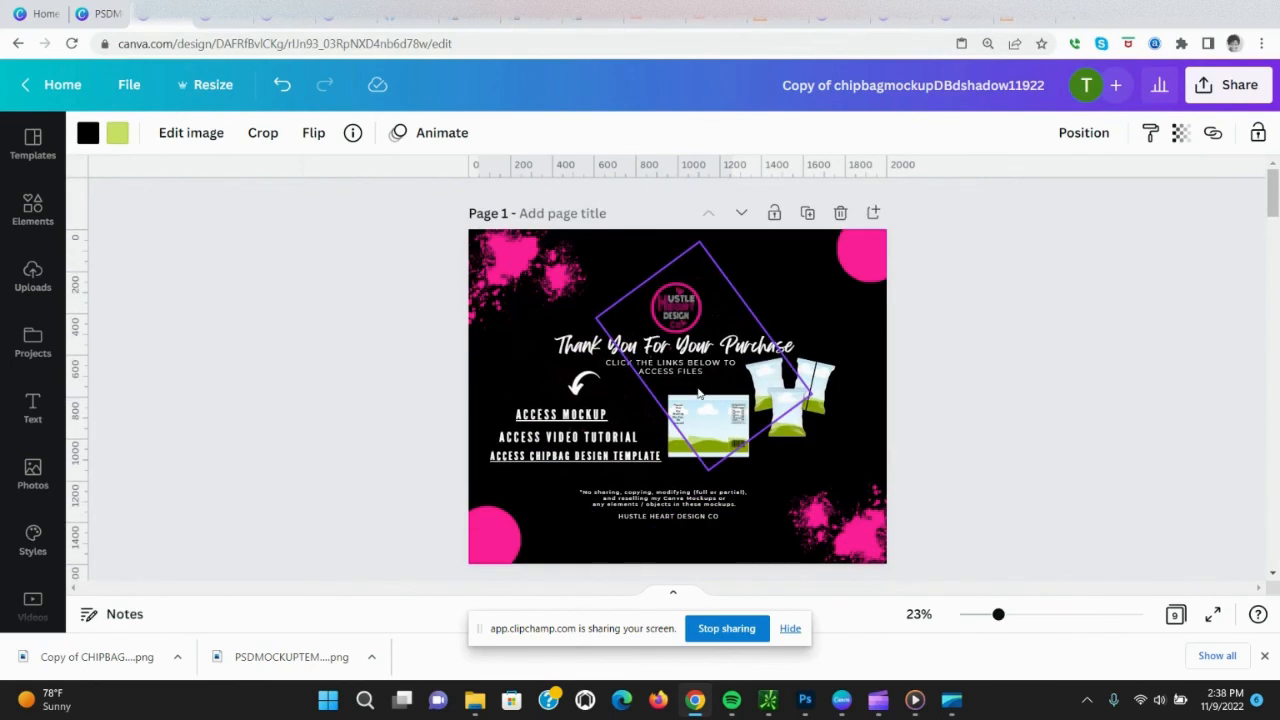
pyautogui.click(568, 436)
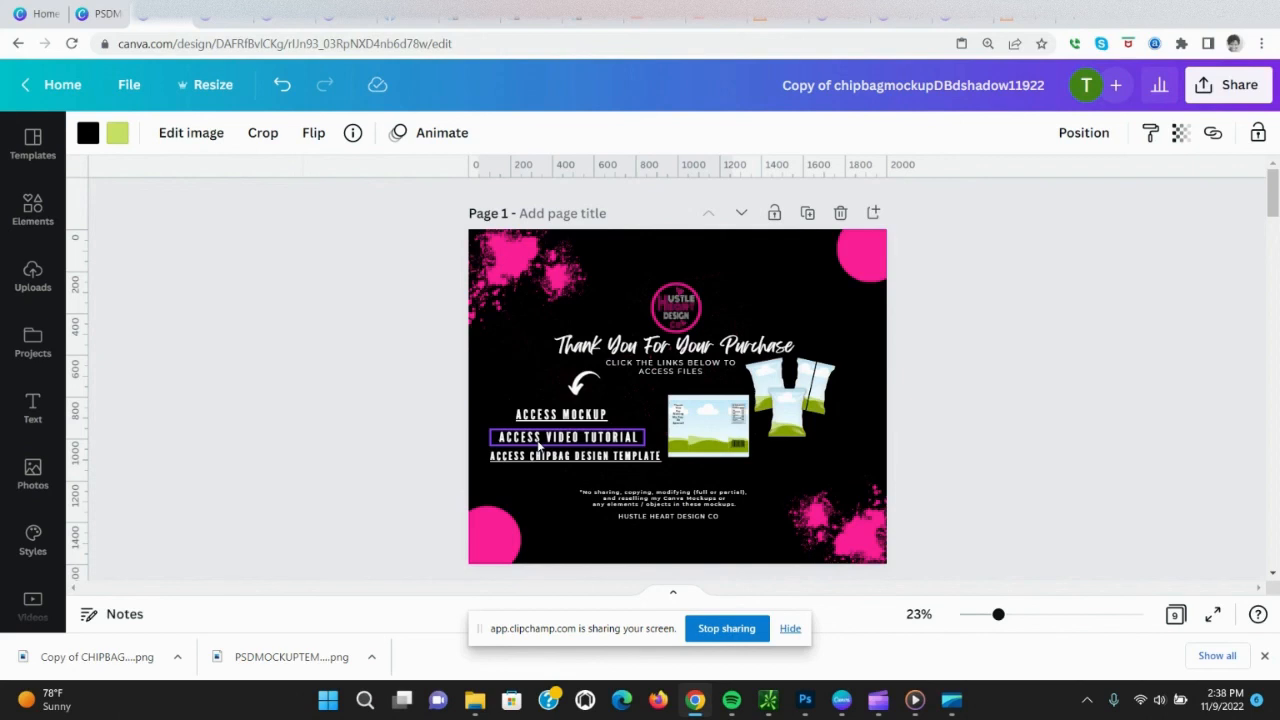